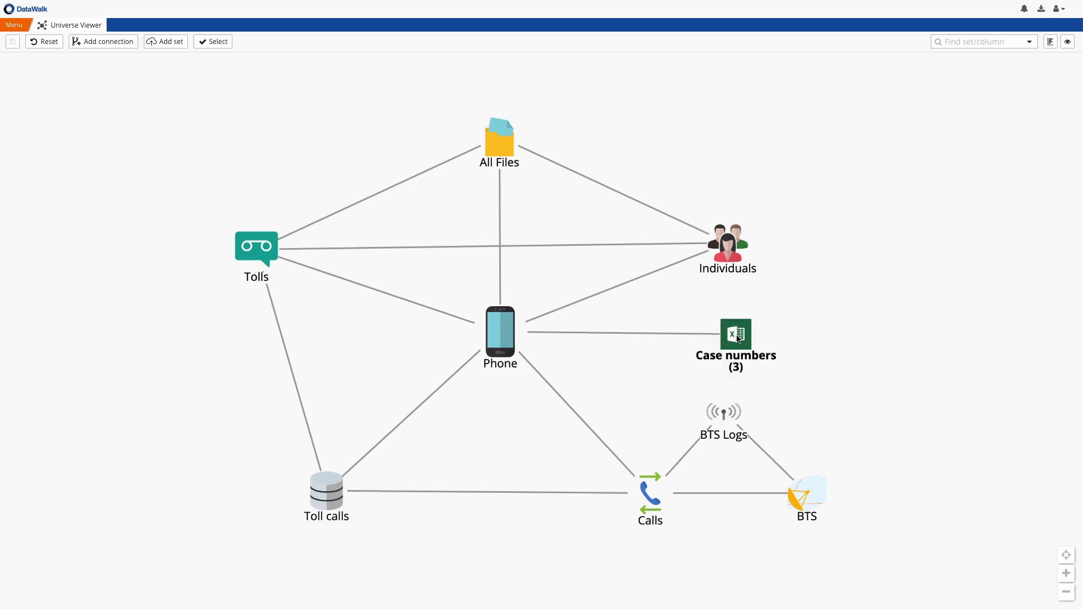
# Step: Traverse Case numbers to Phone to Tolls to refresh linked counts, then reset the universe graph
pyautogui.click(735, 334)
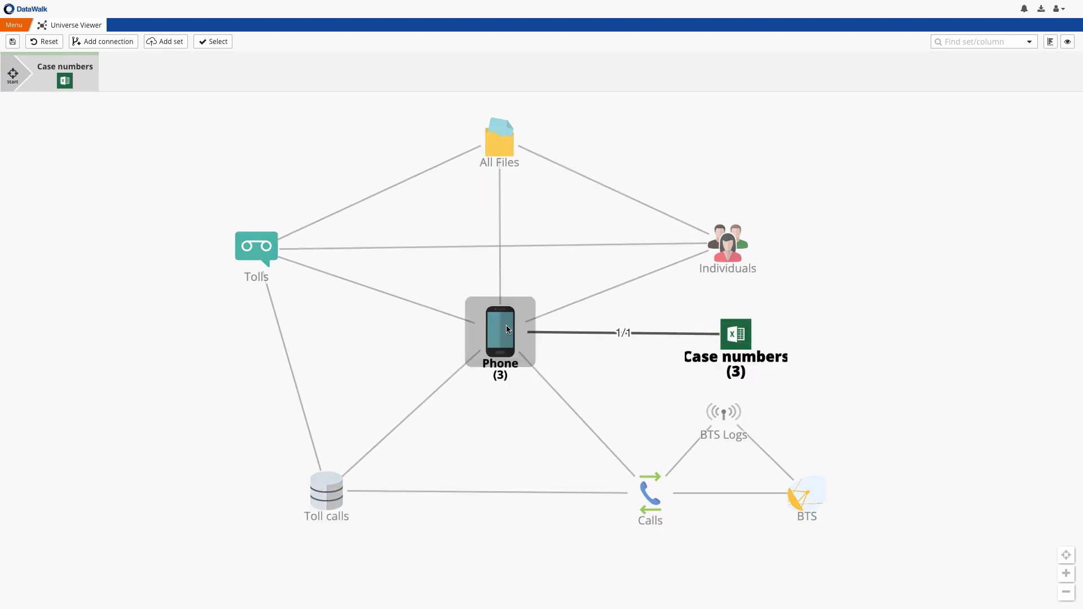
pyautogui.click(500, 331)
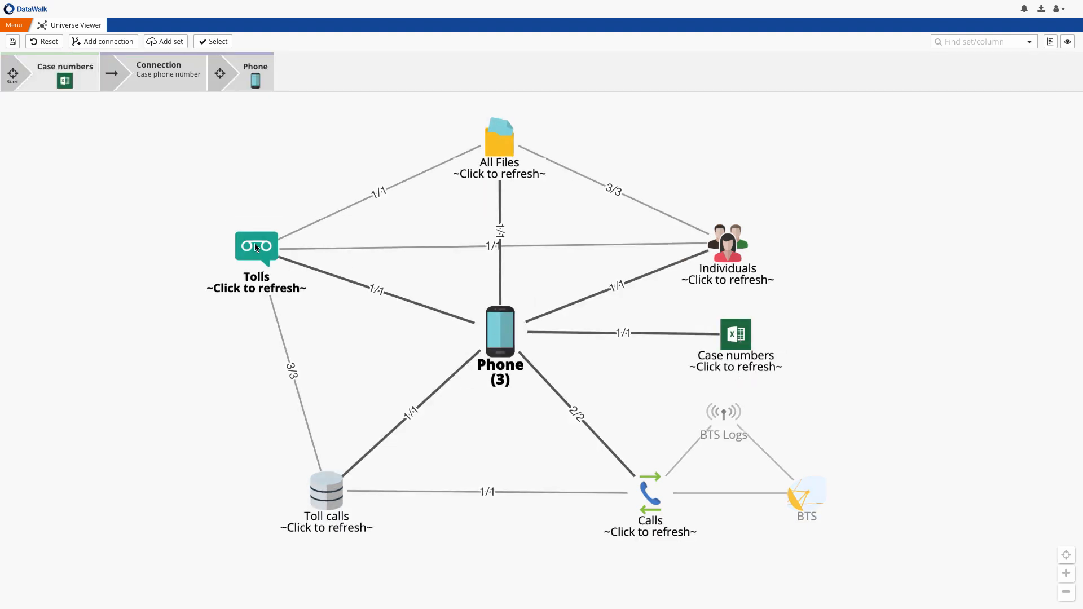
pyautogui.click(726, 245)
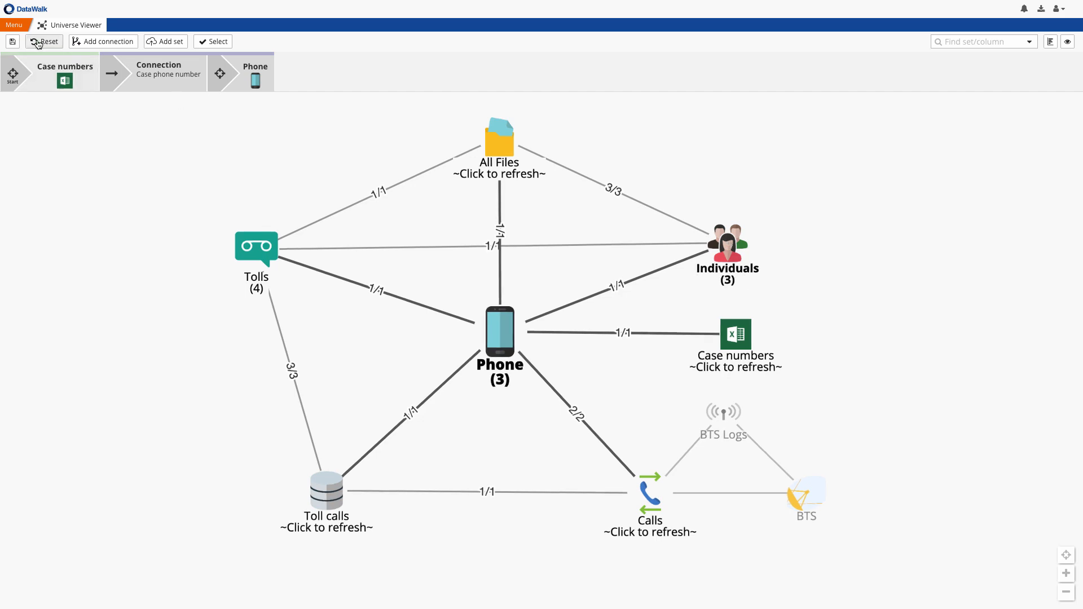
pyautogui.click(44, 42)
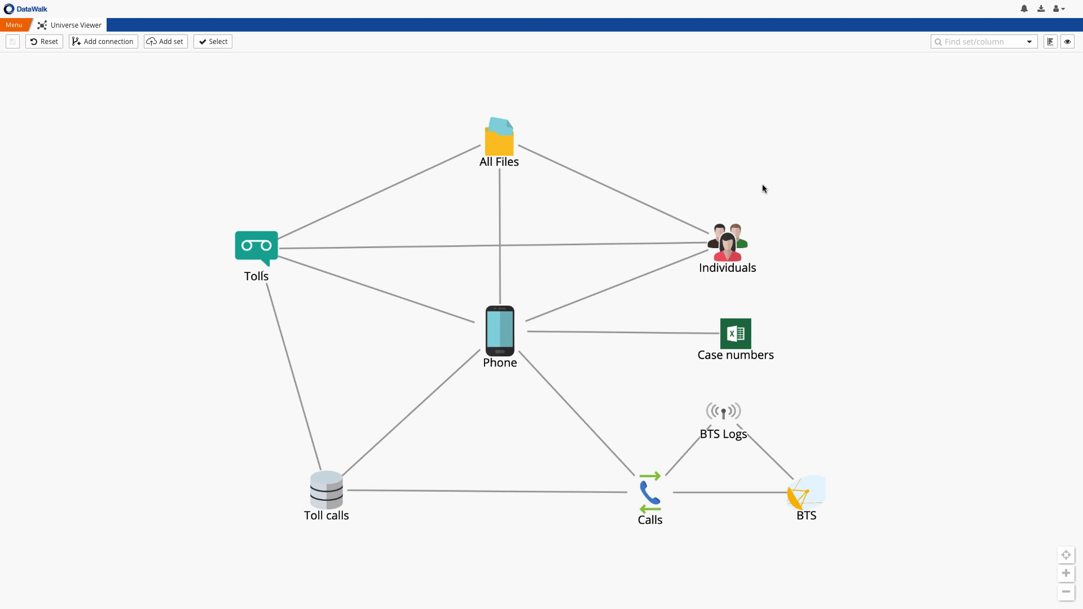
pyautogui.moveTo(499, 324)
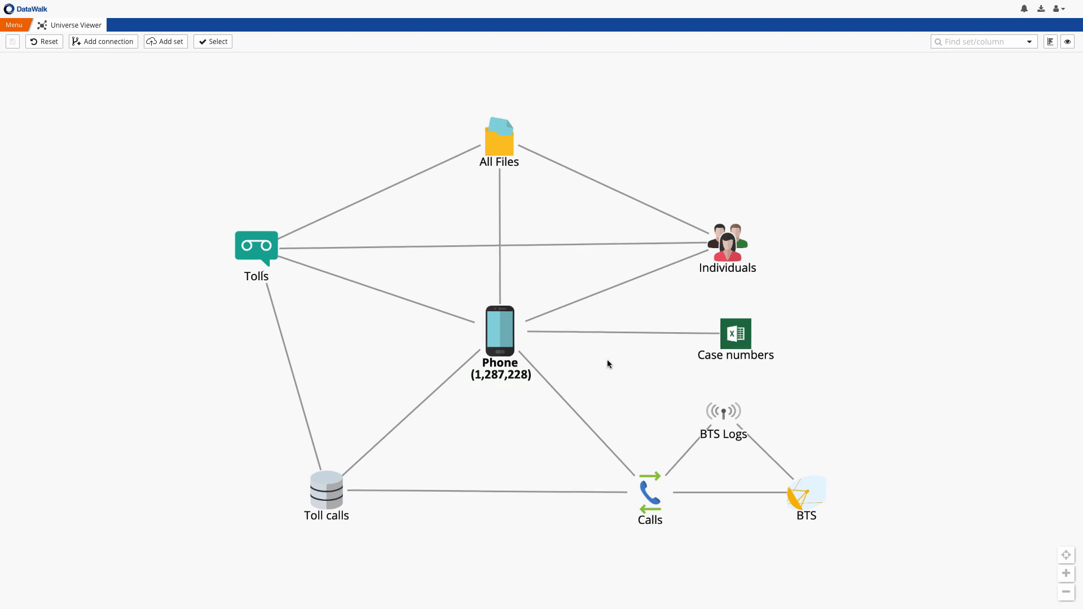
# Step: Show the total BTS record count on the universe graph
pyautogui.click(806, 490)
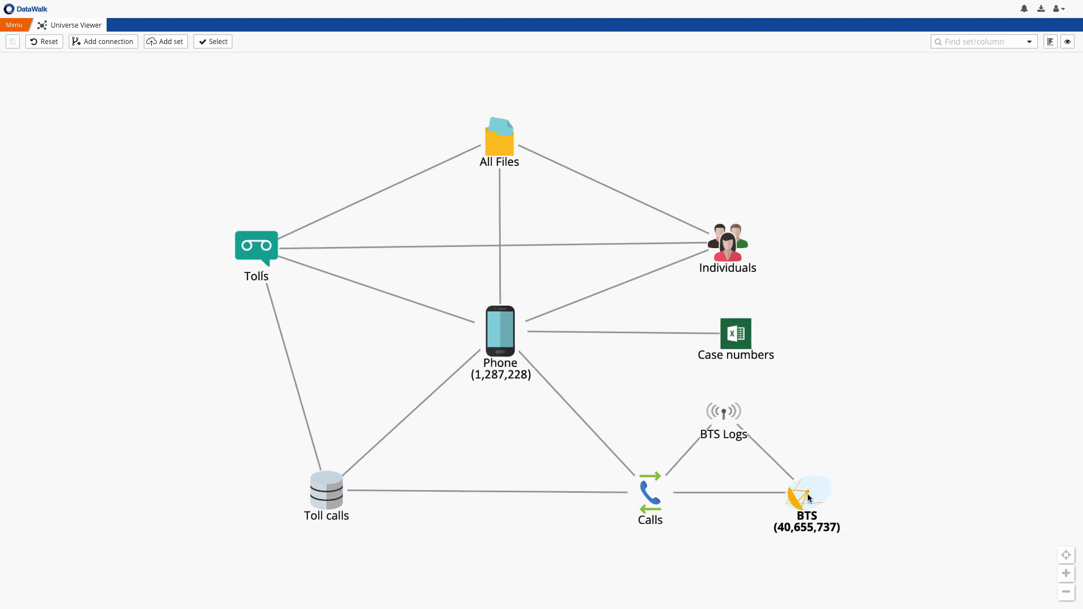
pyautogui.moveTo(617, 462)
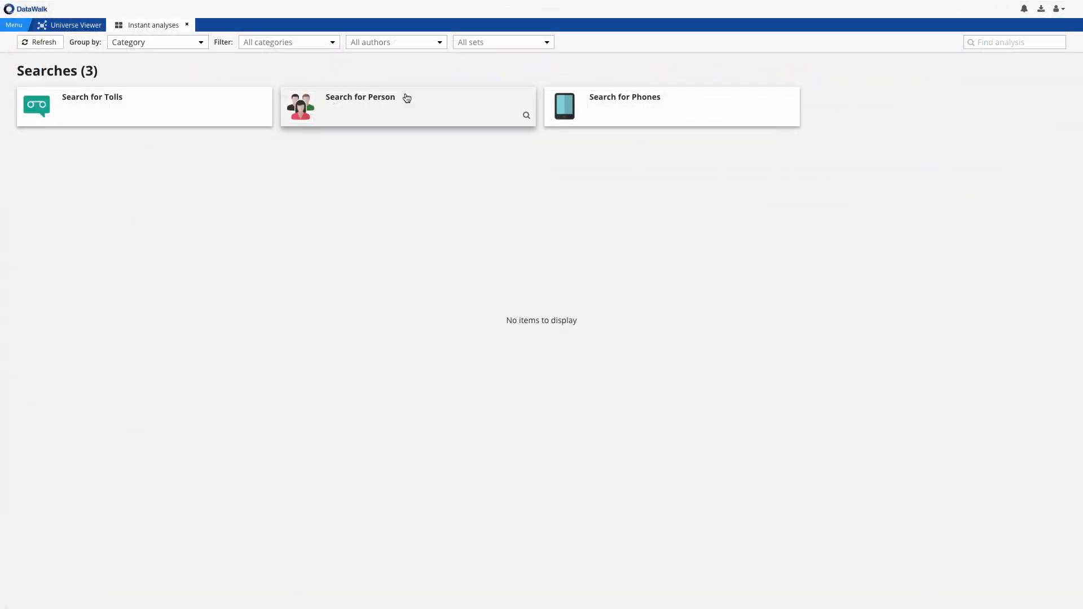
pyautogui.click(359, 106)
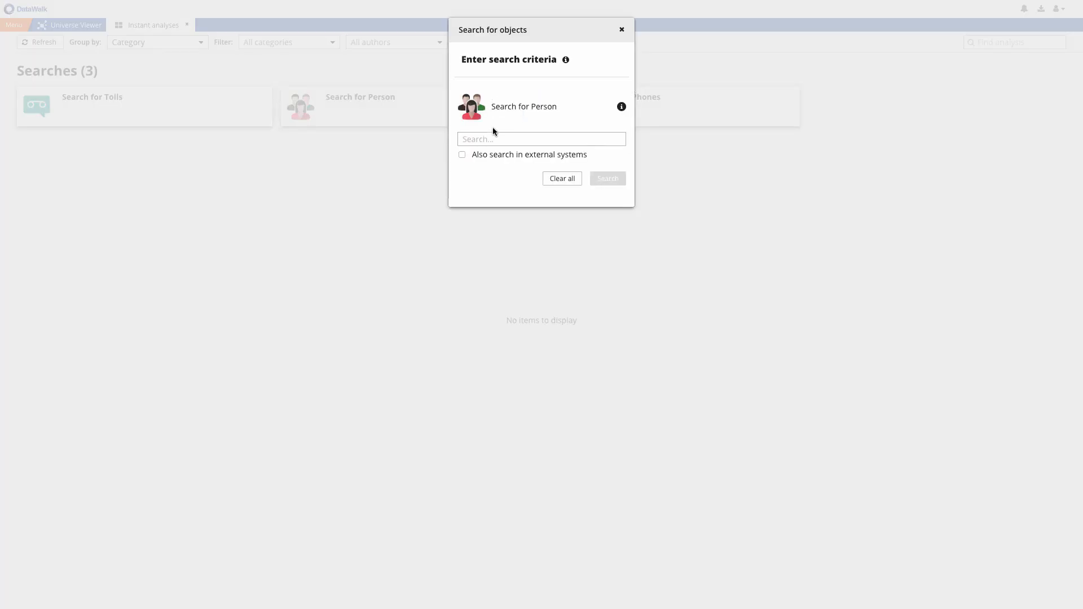
pyautogui.click(607, 178)
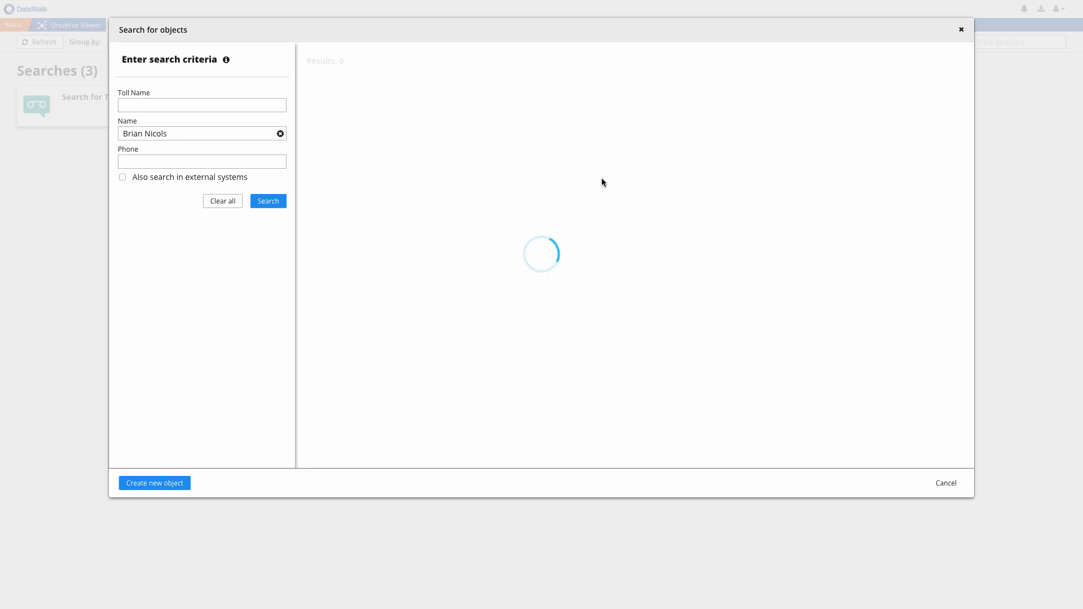
pyautogui.click(269, 201)
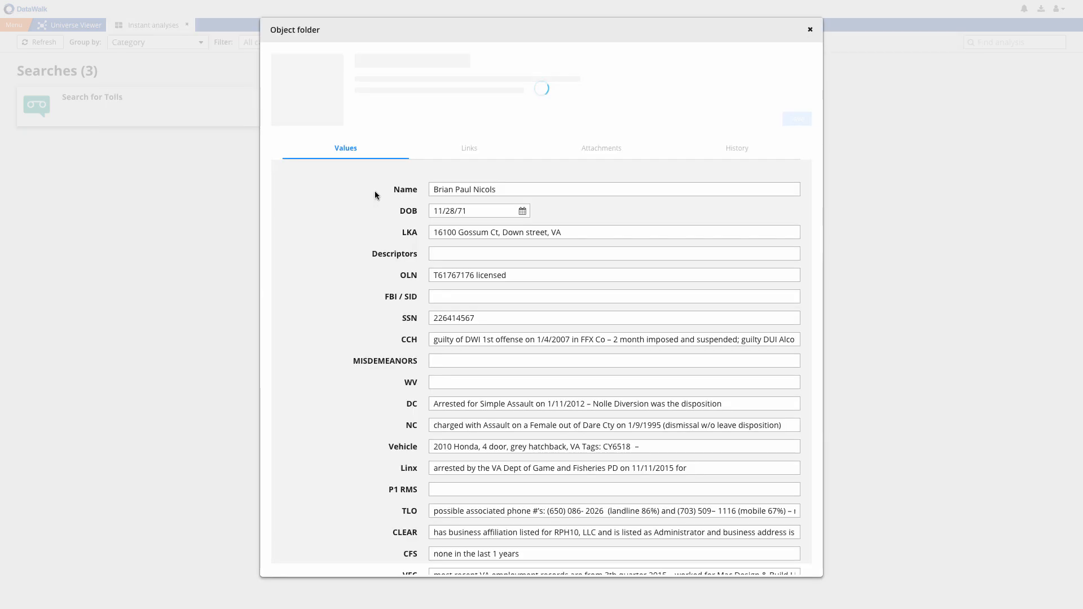
pyautogui.click(470, 148)
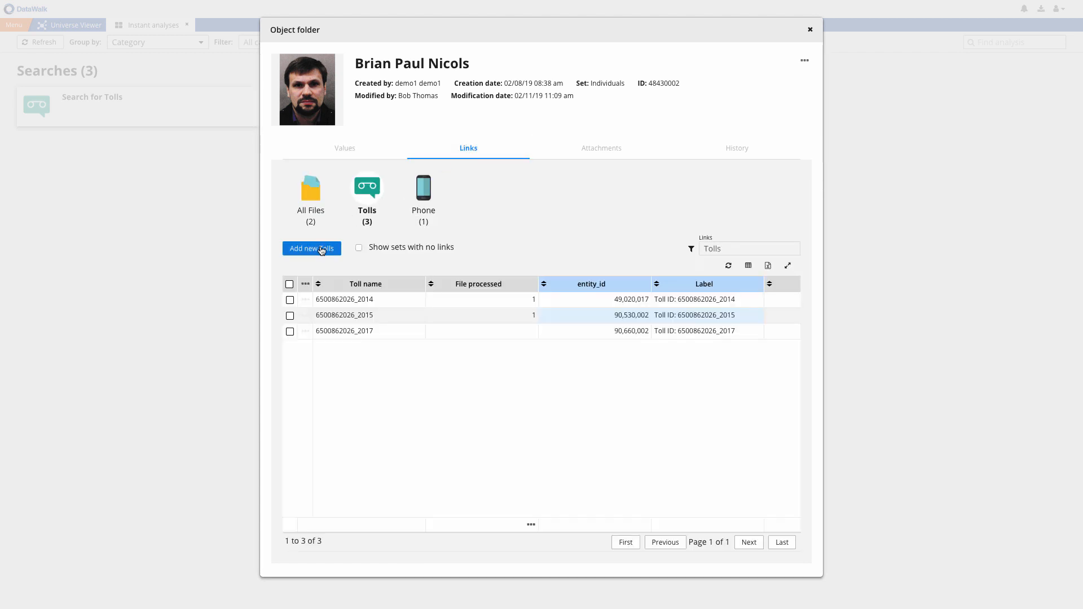
pyautogui.click(311, 248)
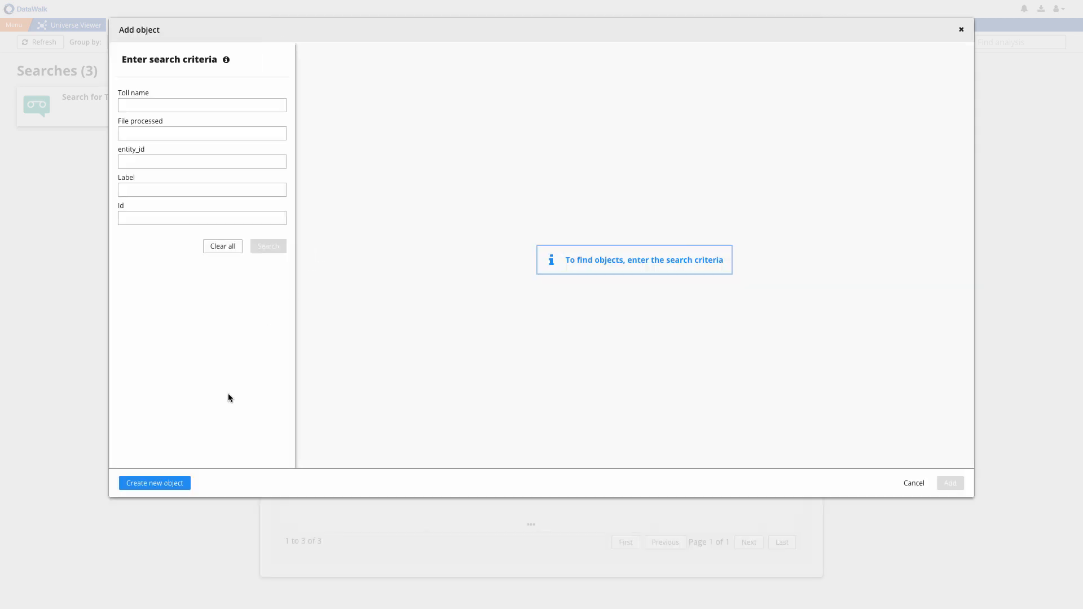
pyautogui.click(154, 483)
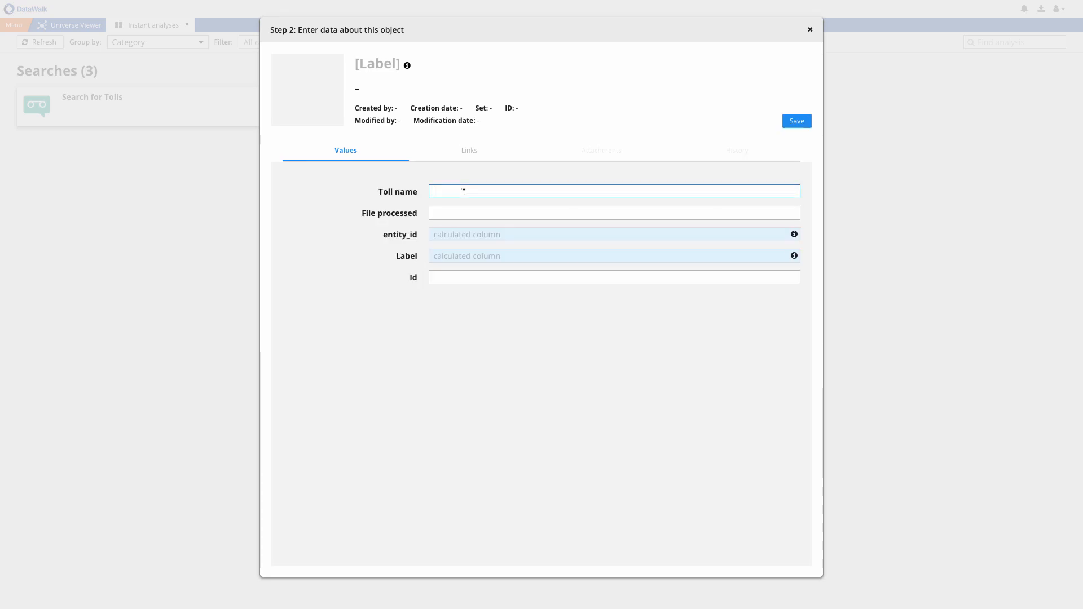
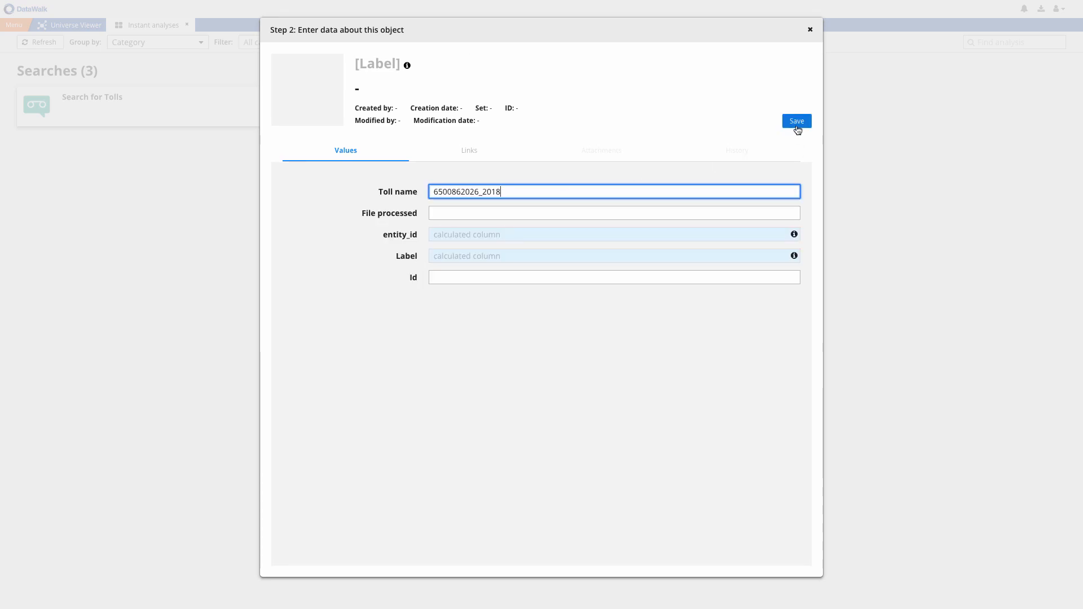
pyautogui.click(796, 121)
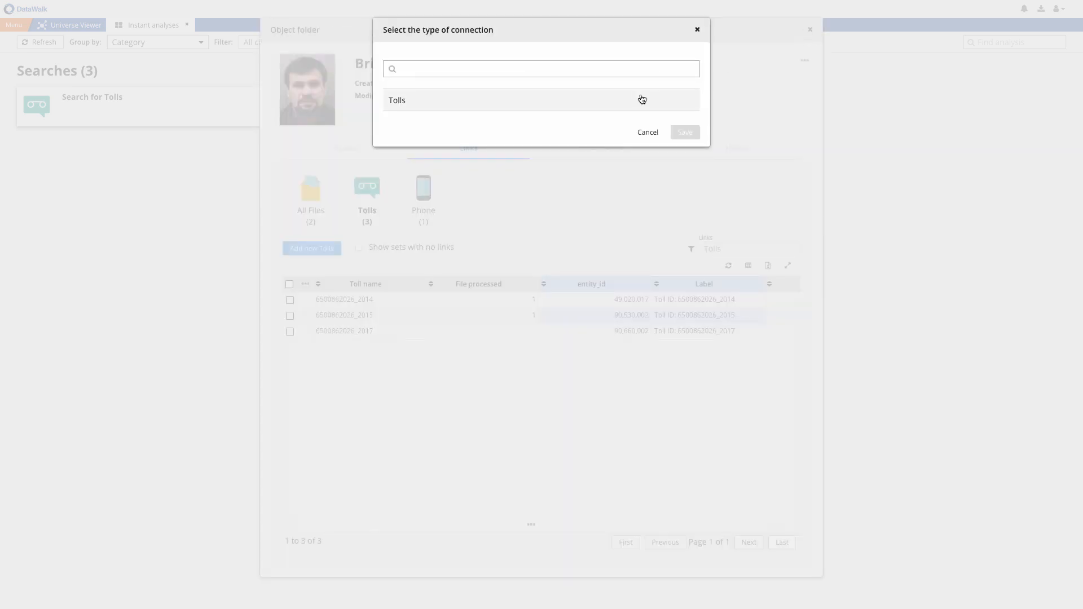
pyautogui.click(683, 132)
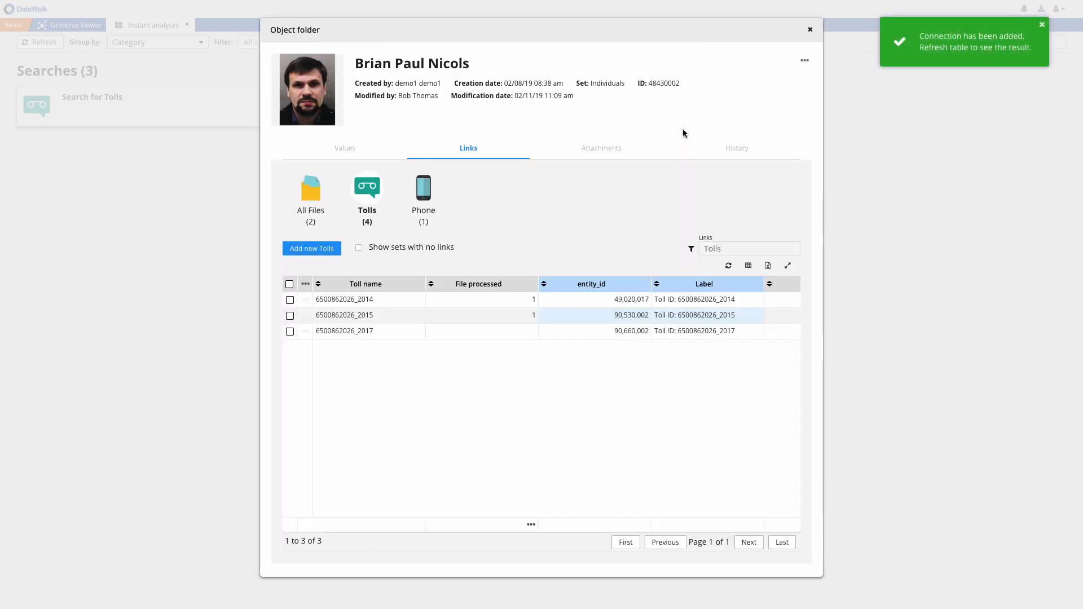
pyautogui.moveTo(602, 171)
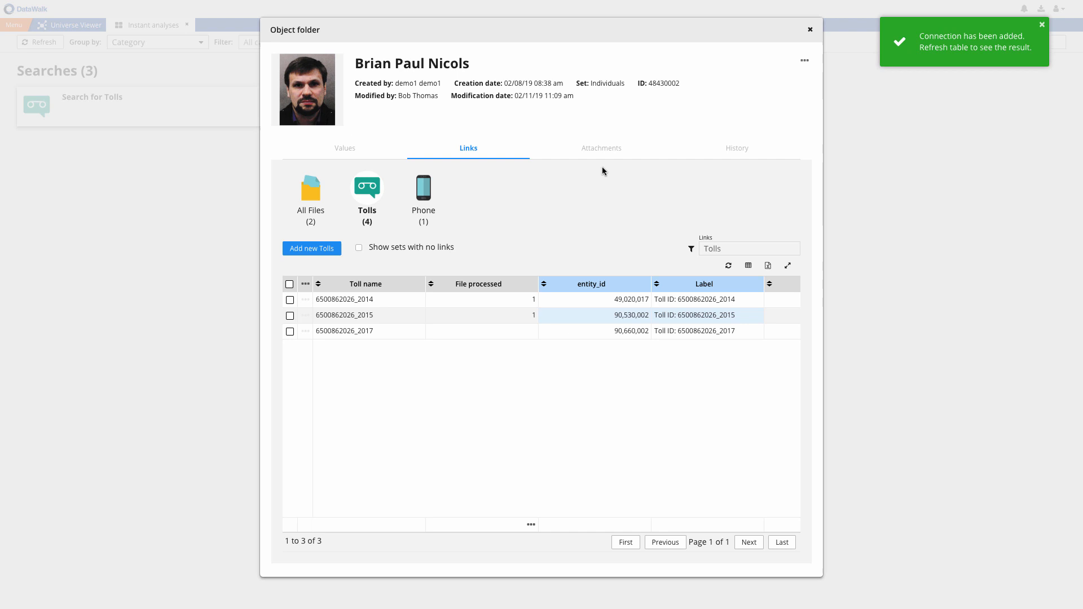
# Step: View the person's linked phone and show actions for that phone number
pyautogui.click(423, 193)
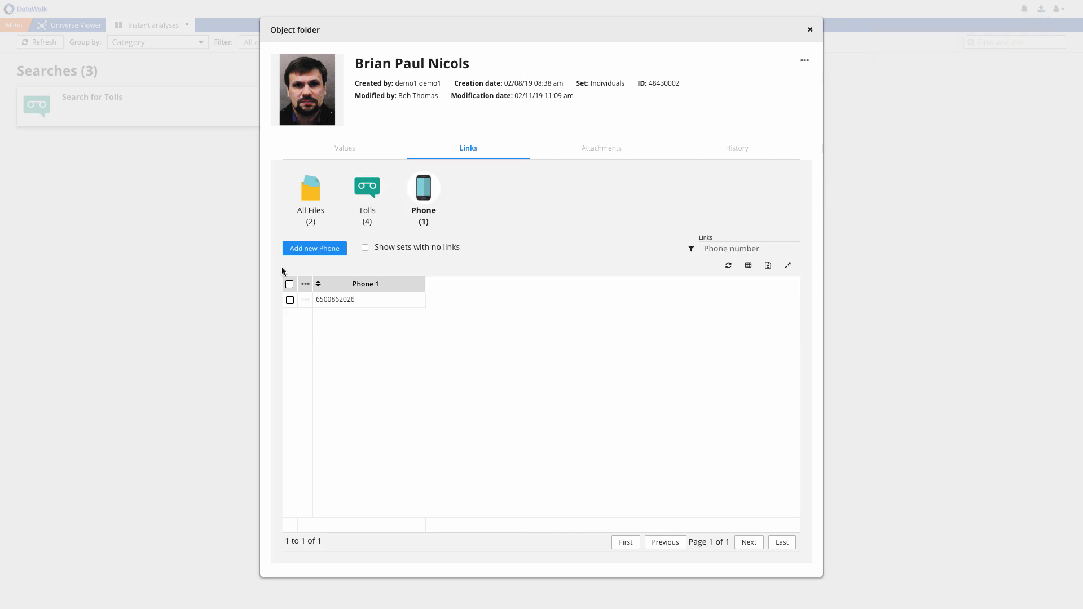
pyautogui.click(305, 299)
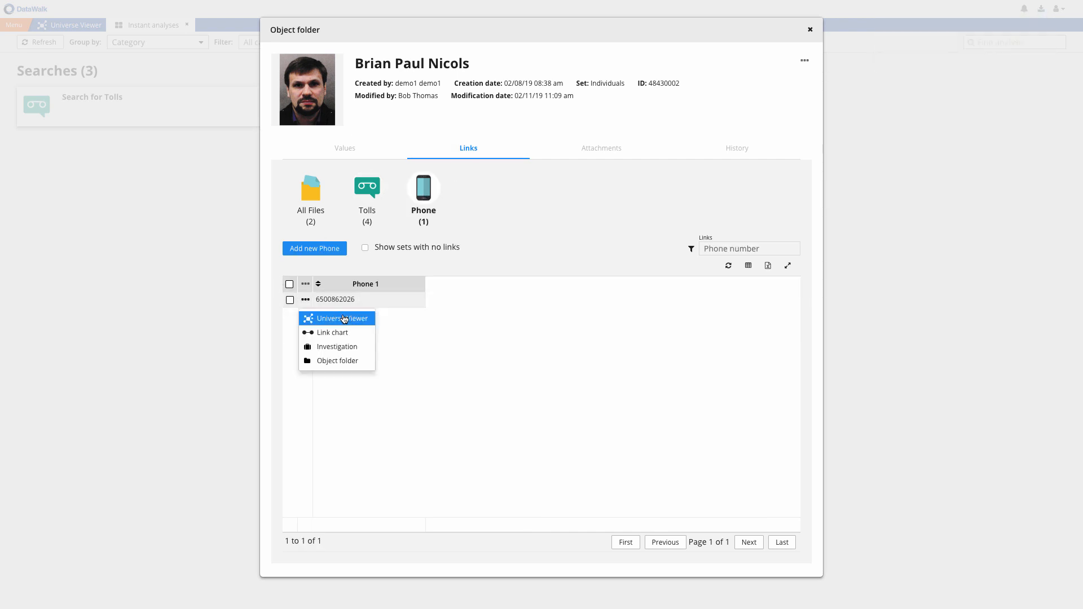
pyautogui.click(334, 332)
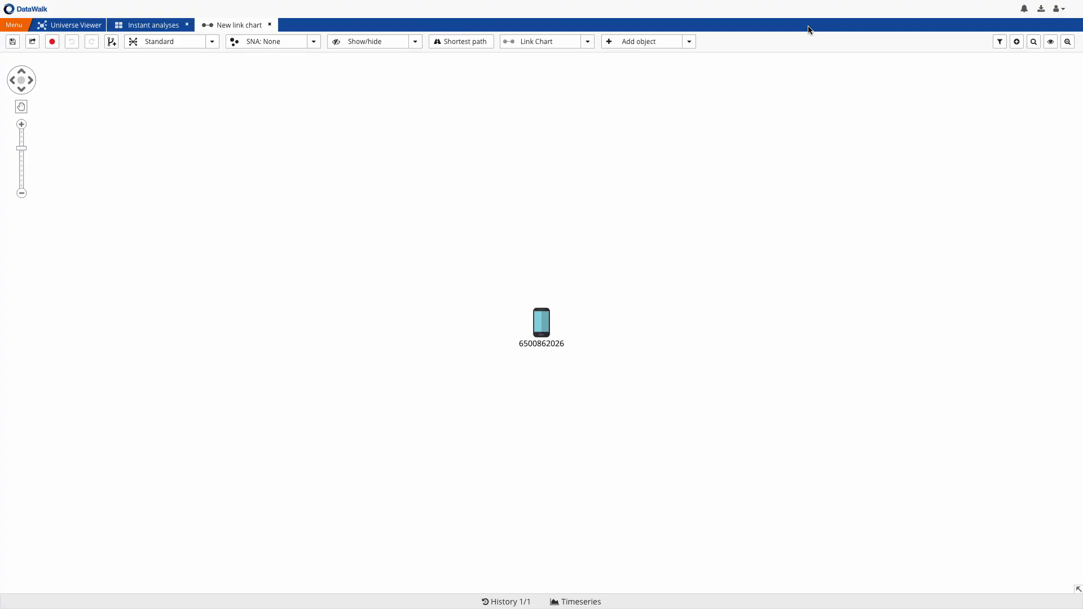
pyautogui.click(688, 42)
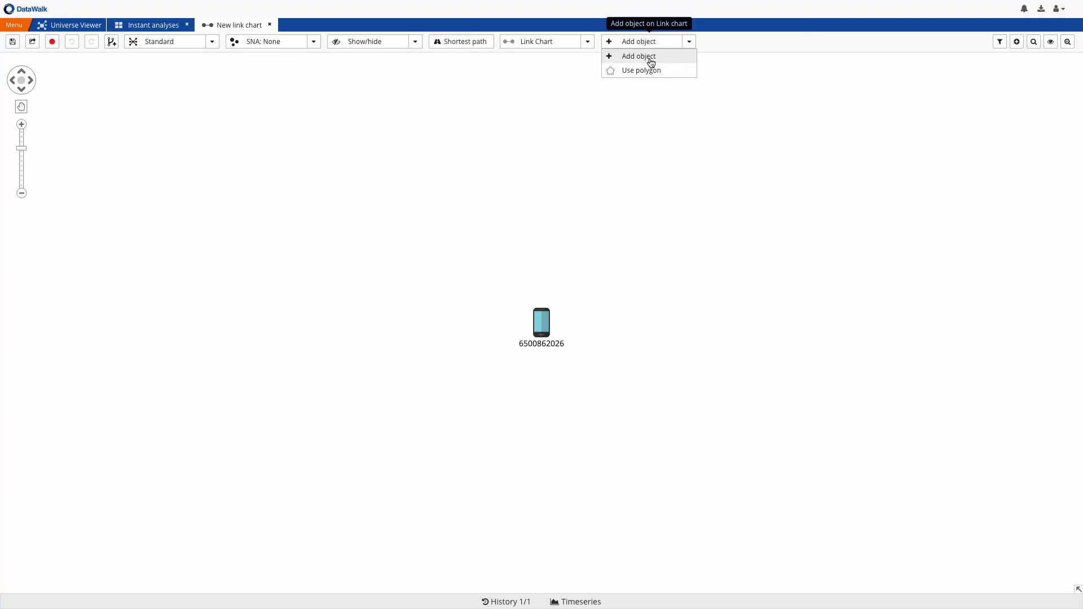
pyautogui.click(639, 56)
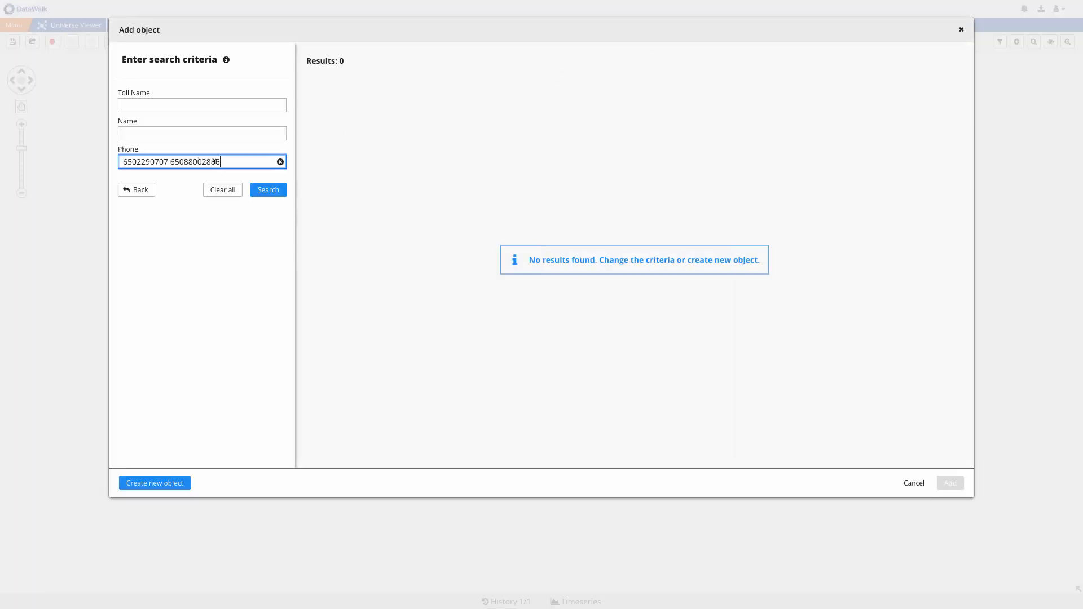
pyautogui.click(268, 189)
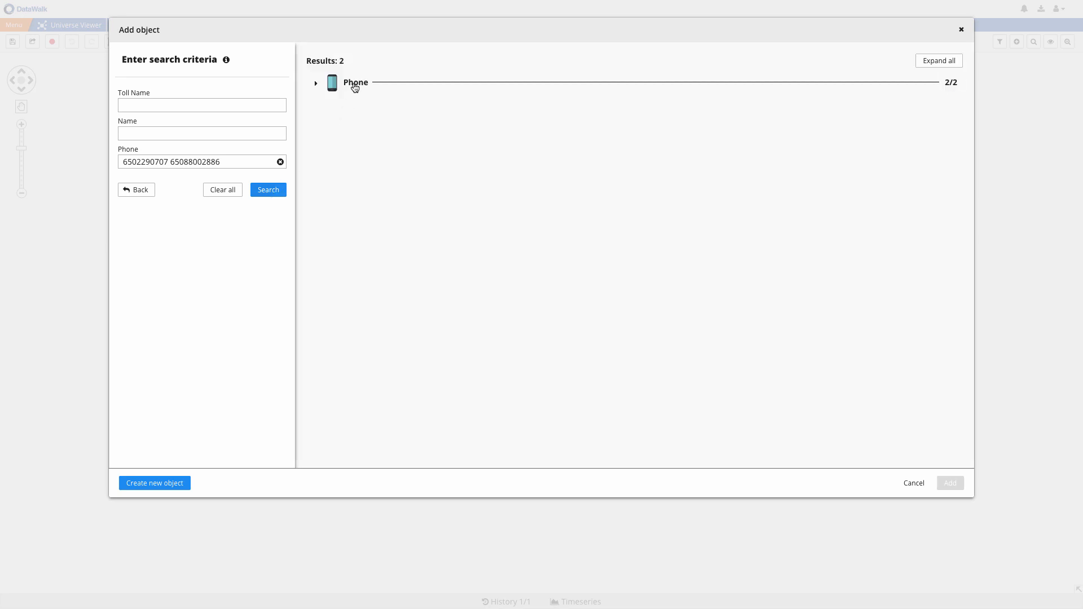
pyautogui.click(949, 483)
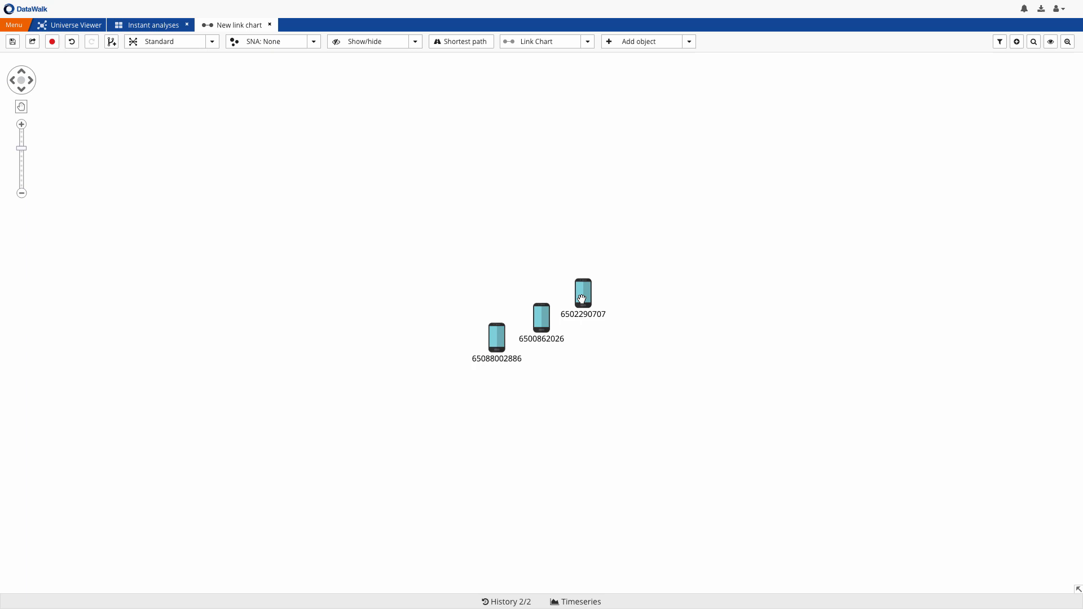
pyautogui.rightClick(496, 335)
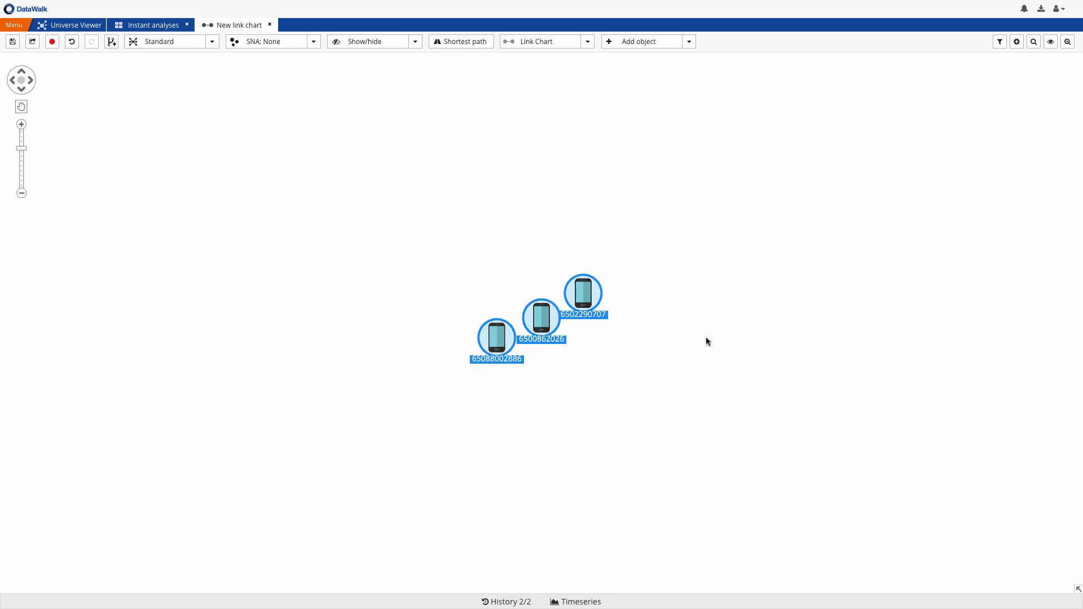
# Step: Turn on the Calls date filter in the chart's filters
pyautogui.click(999, 42)
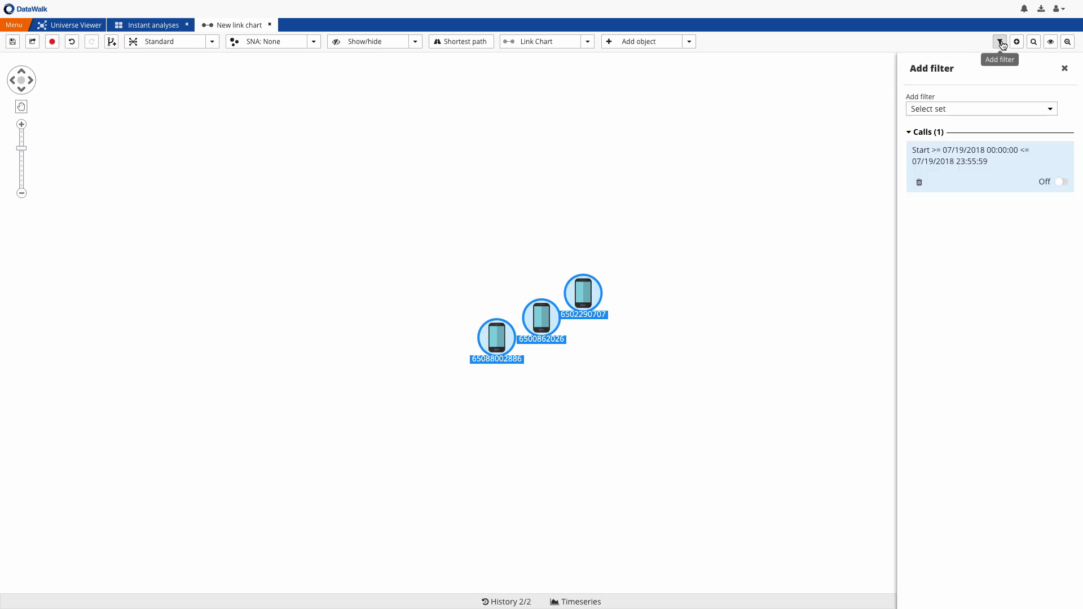
pyautogui.doubleClick(956, 150)
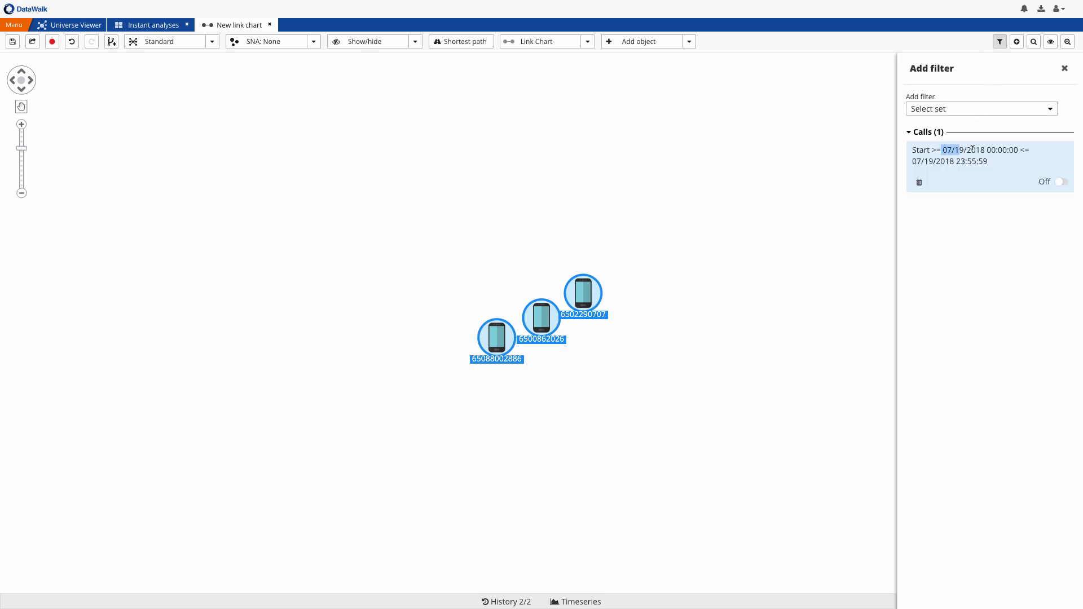
pyautogui.click(1062, 181)
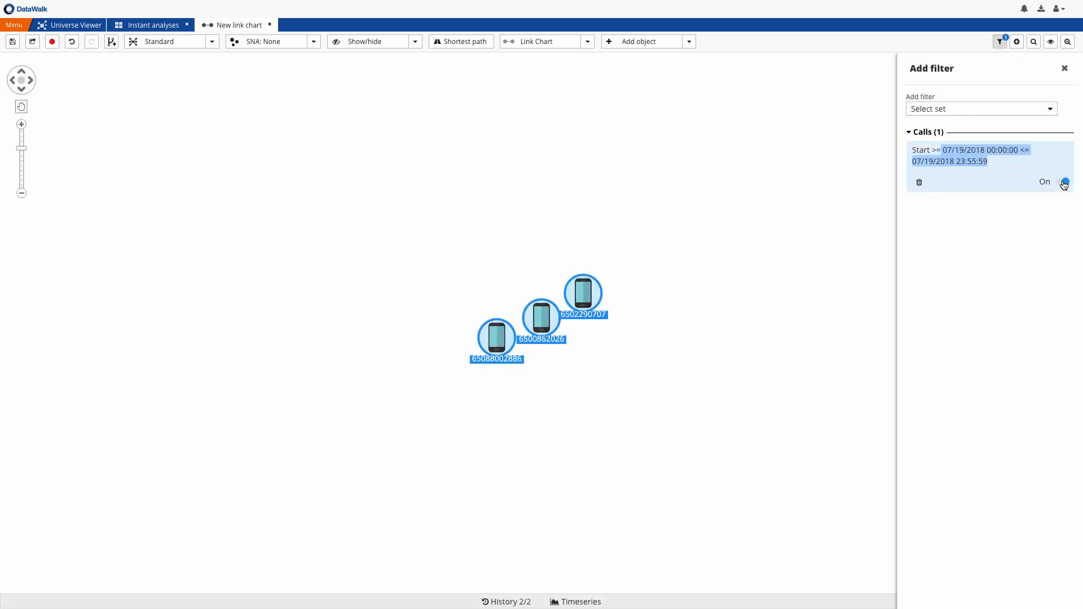
# Step: Load second-degree phones linked by calls in both directions onto the chart, expanding the network
pyautogui.click(1016, 42)
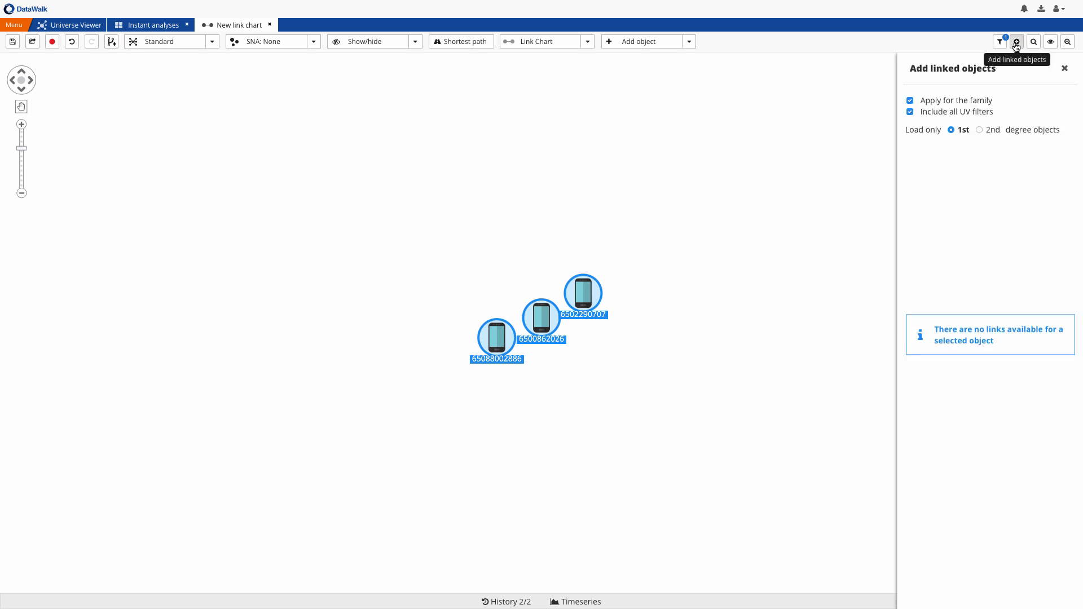
pyautogui.click(979, 130)
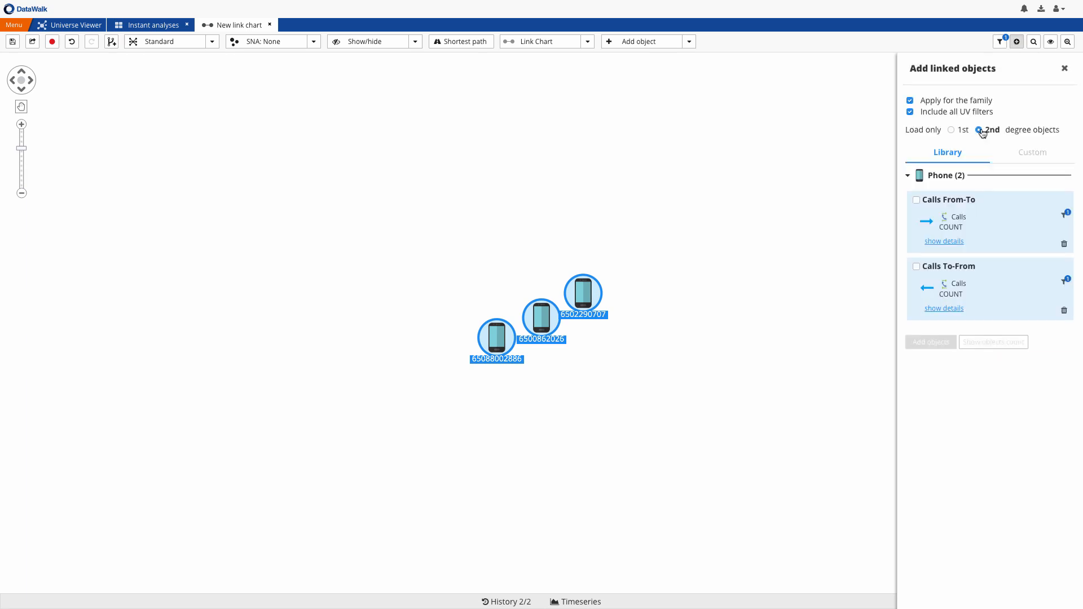
pyautogui.click(979, 130)
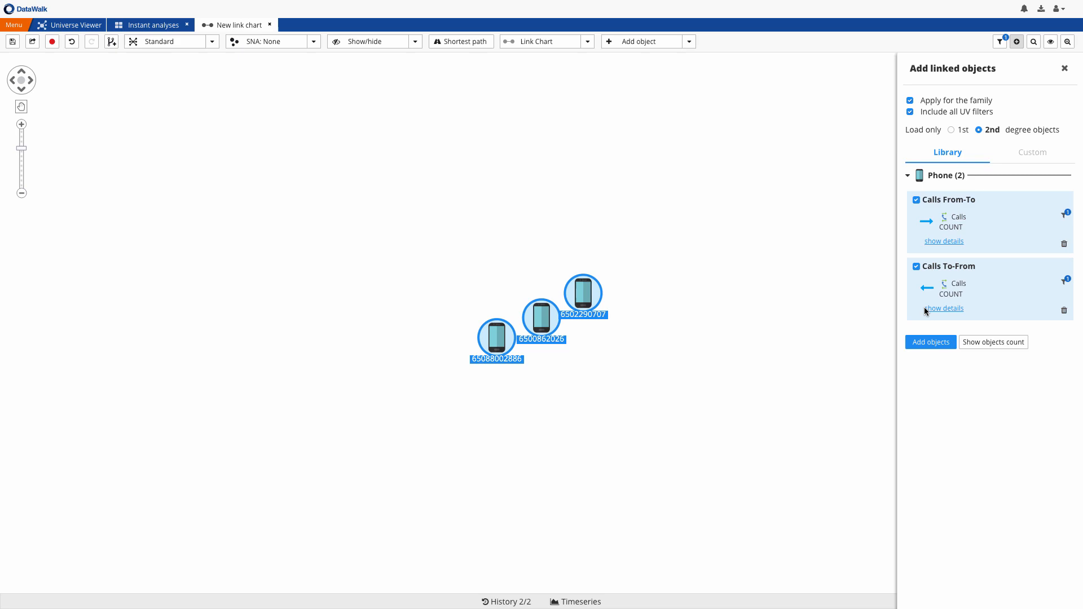
pyautogui.click(931, 342)
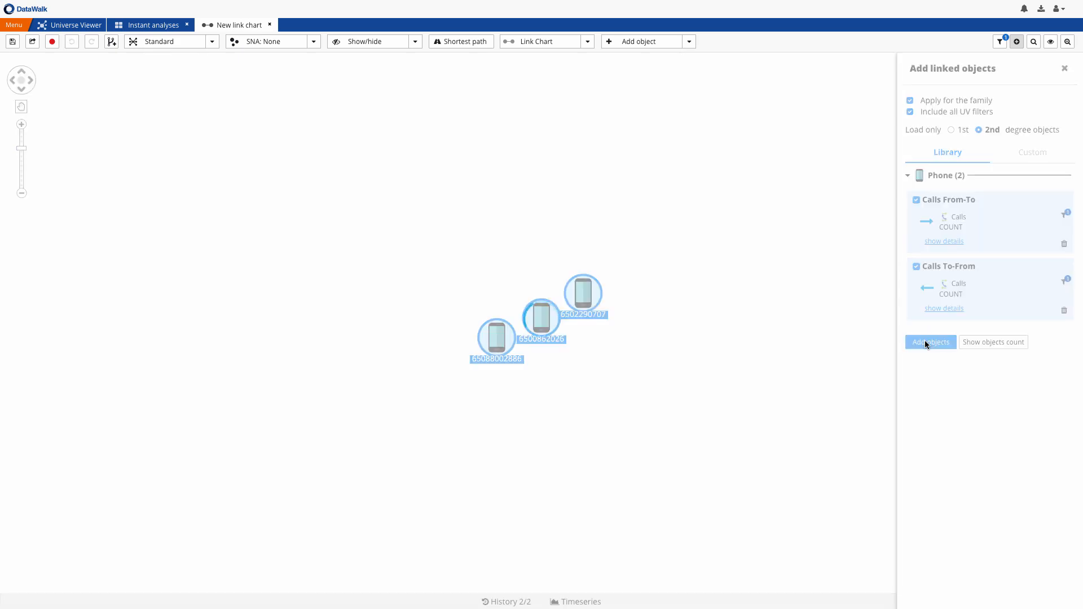
pyautogui.click(930, 342)
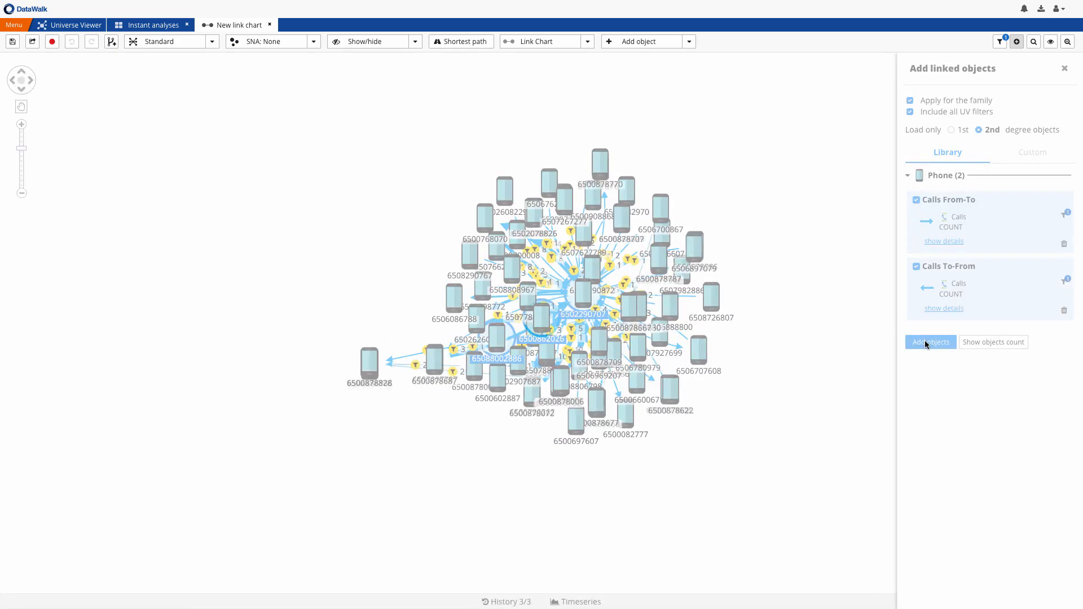
pyautogui.click(929, 342)
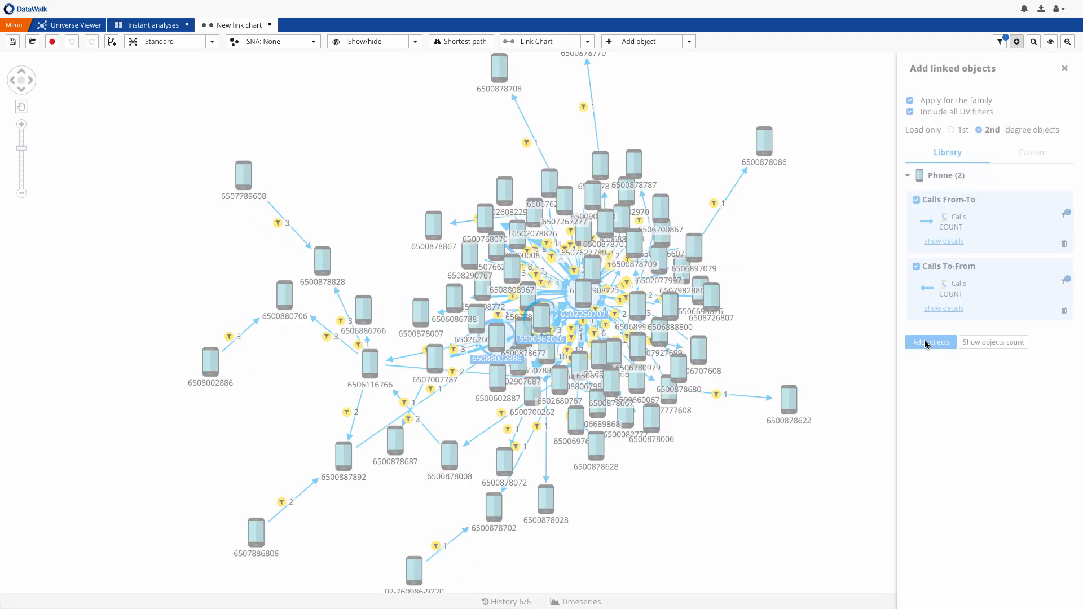
pyautogui.click(929, 342)
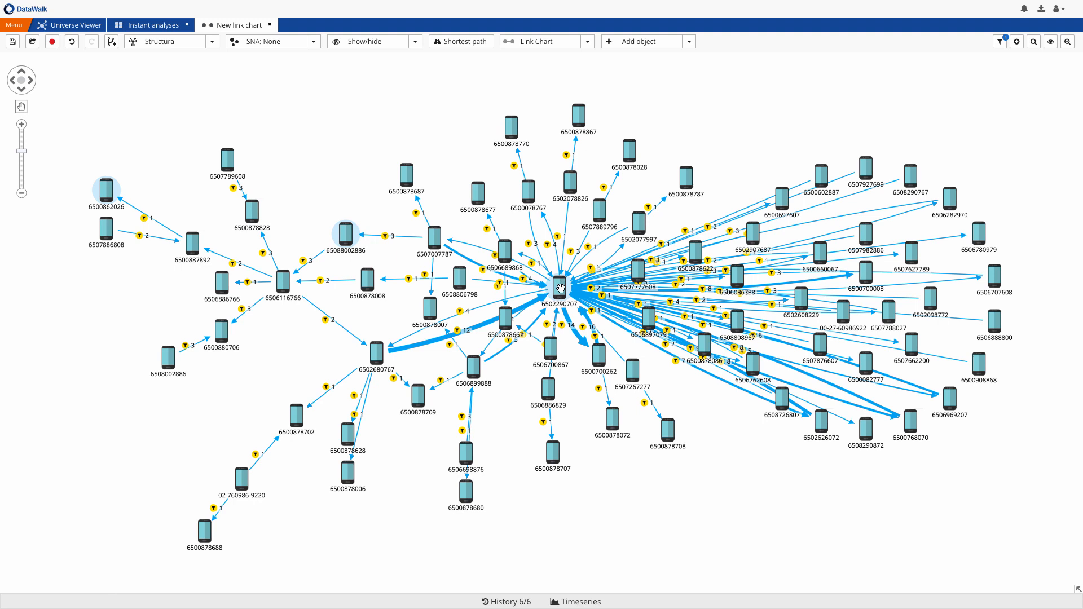
pyautogui.click(558, 286)
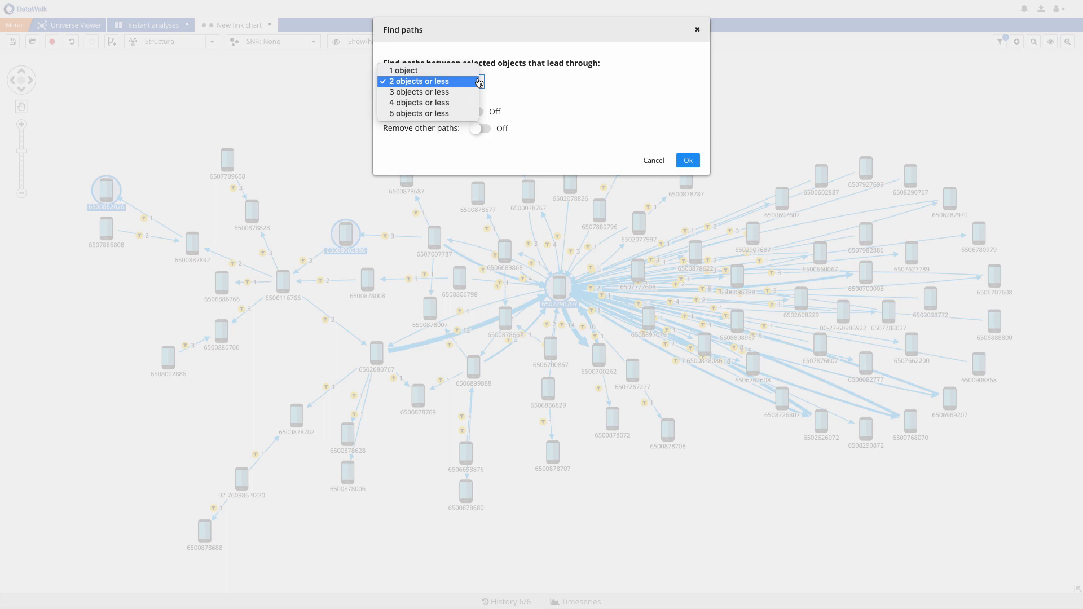
# Step: Find paths of 3 objects or less between the targets, marking initial phones and removing other paths
pyautogui.click(418, 92)
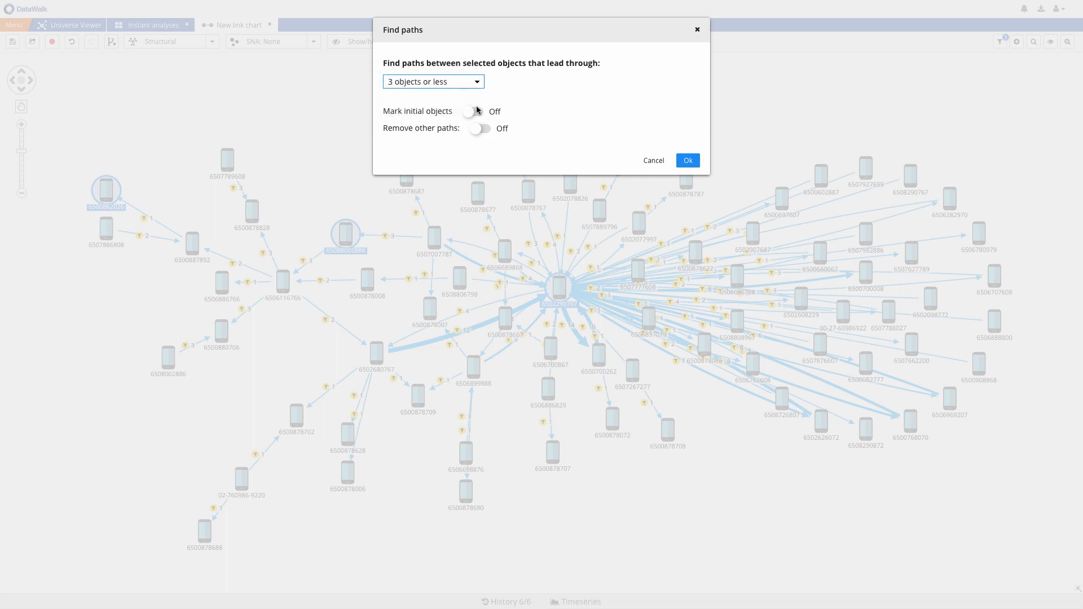
pyautogui.click(478, 128)
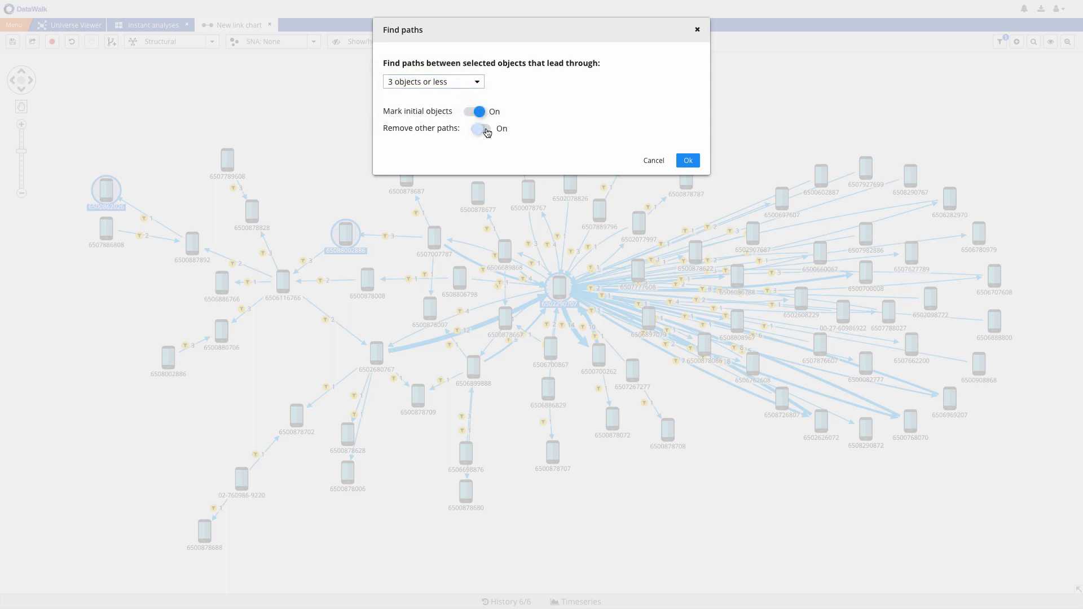
pyautogui.click(687, 160)
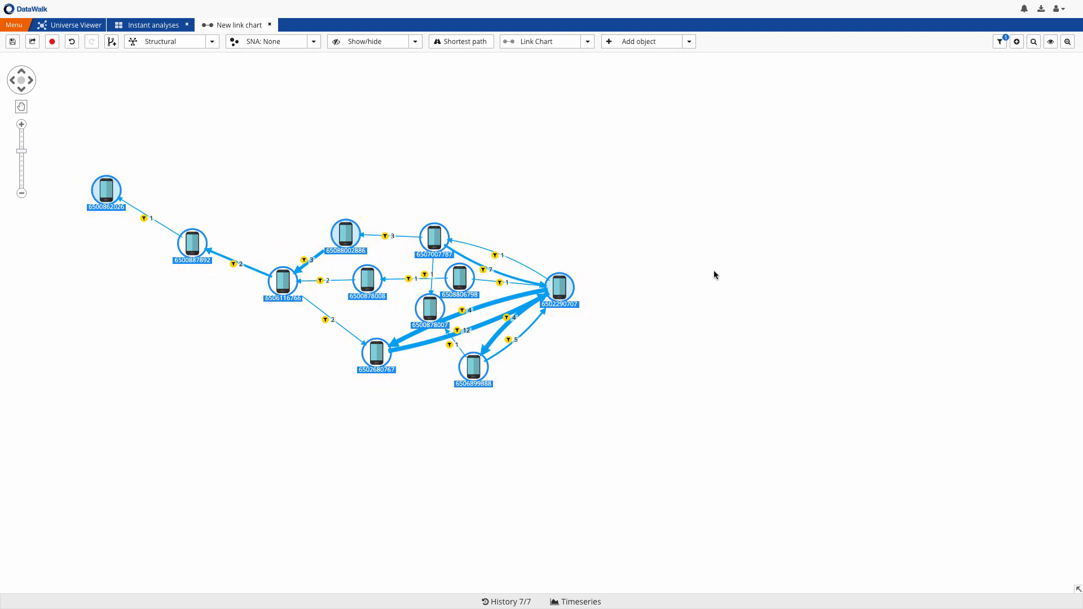
pyautogui.click(1016, 42)
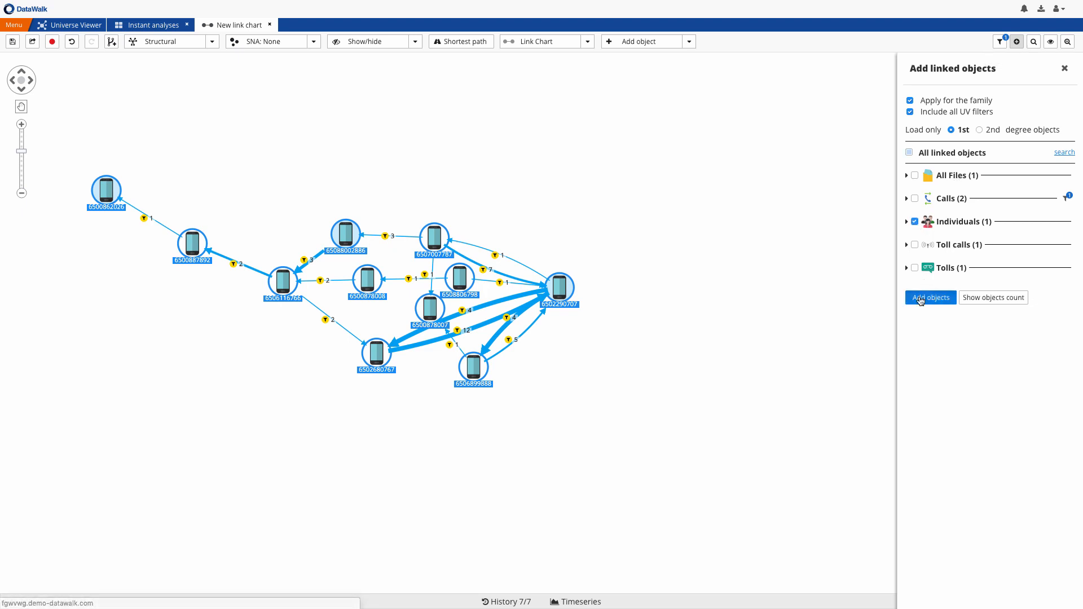
pyautogui.click(929, 297)
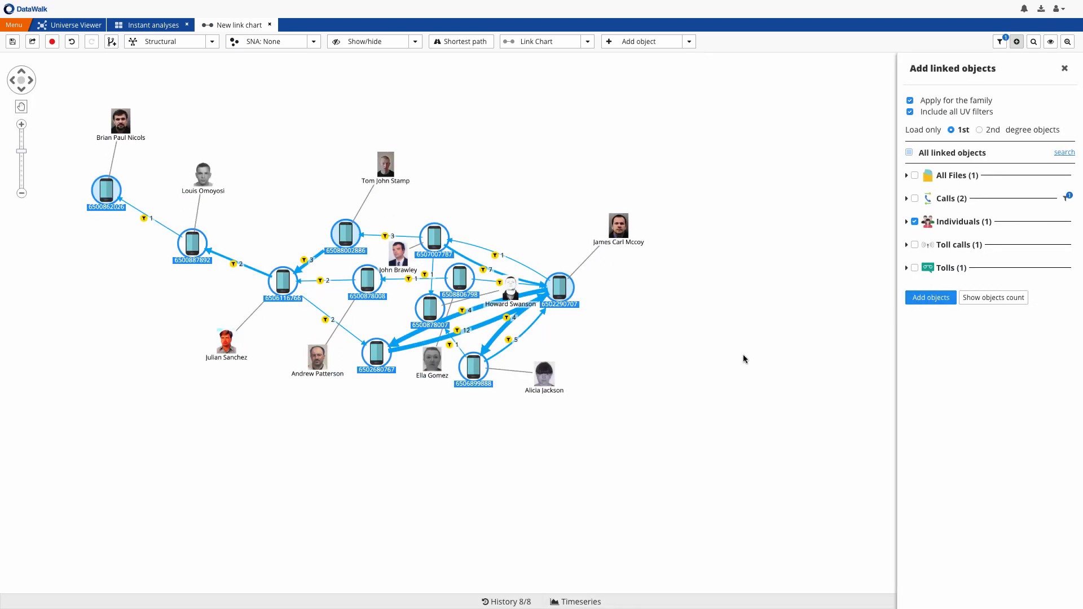
pyautogui.click(930, 297)
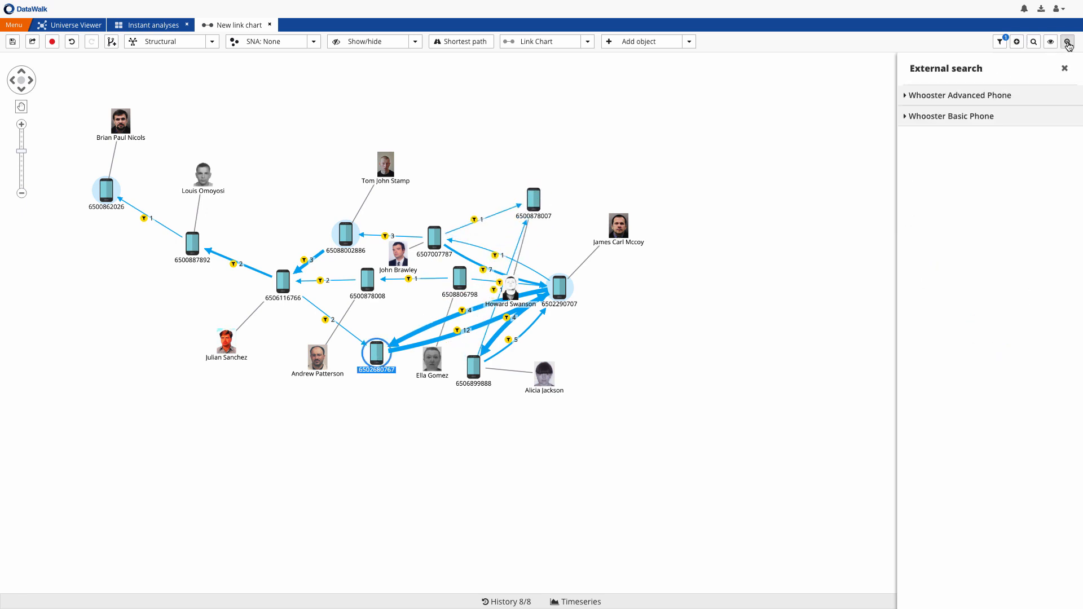
pyautogui.click(959, 95)
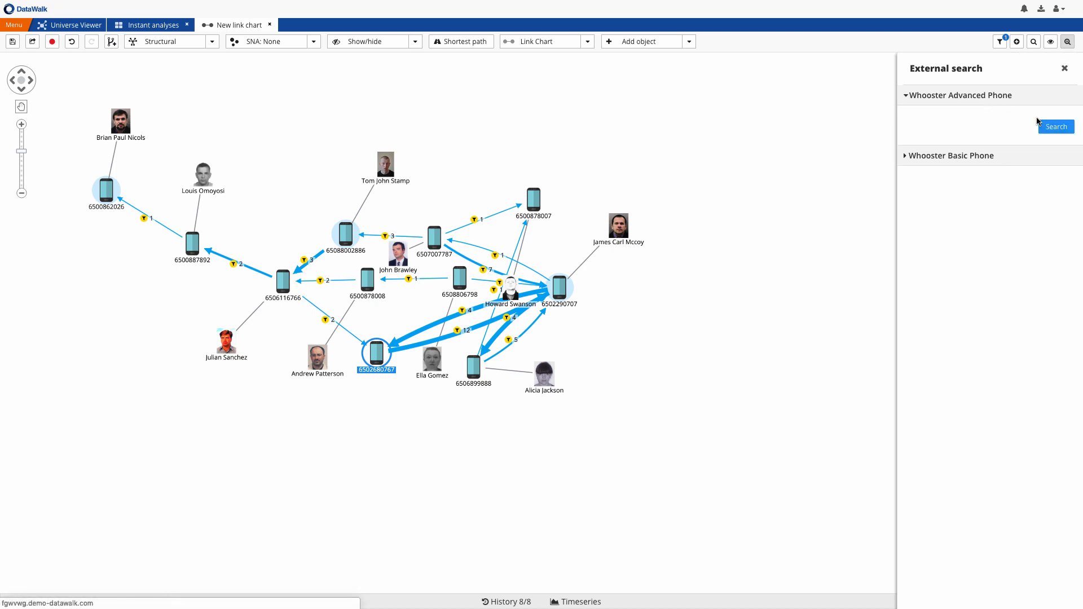
pyautogui.click(1055, 126)
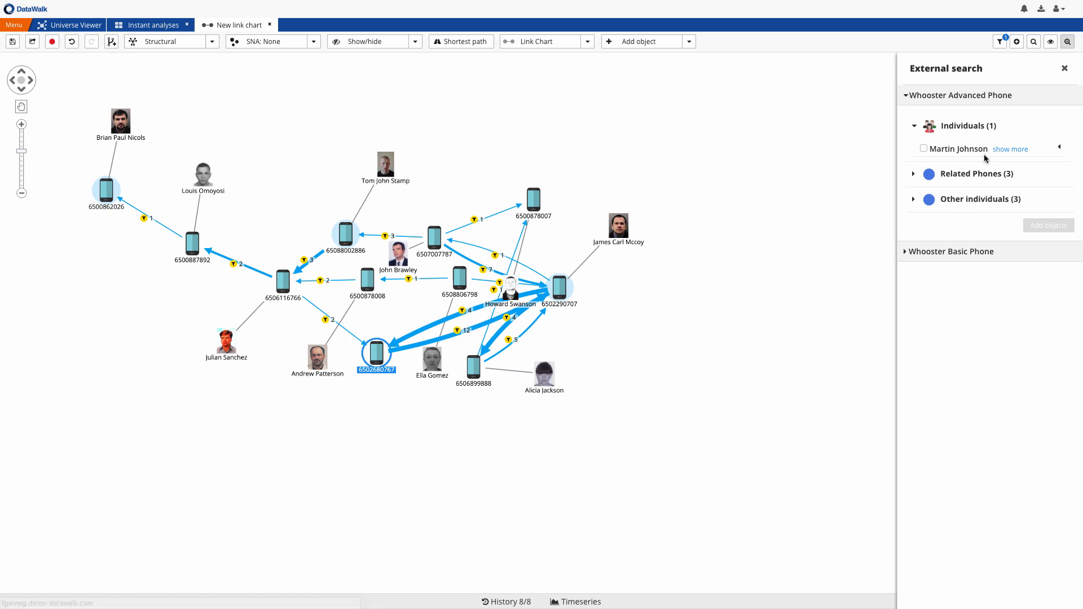
pyautogui.click(1009, 149)
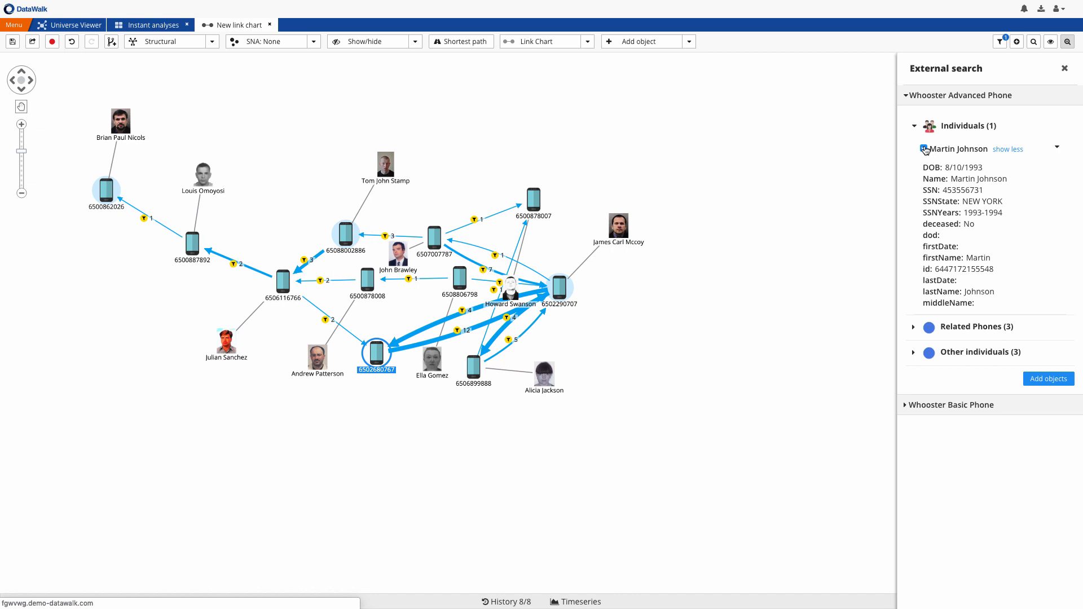
pyautogui.click(1048, 379)
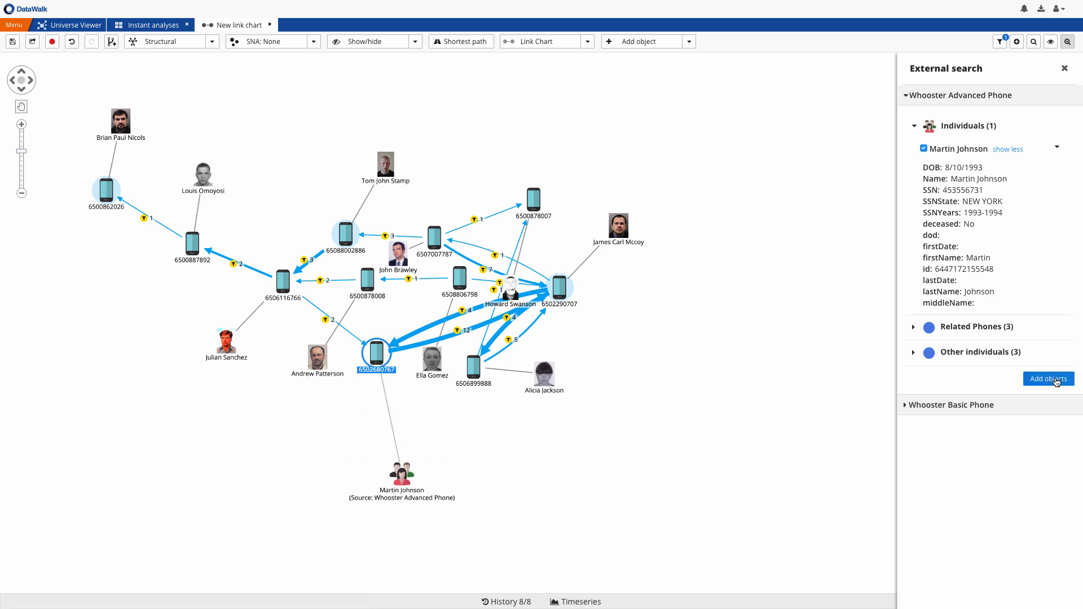
pyautogui.click(1048, 379)
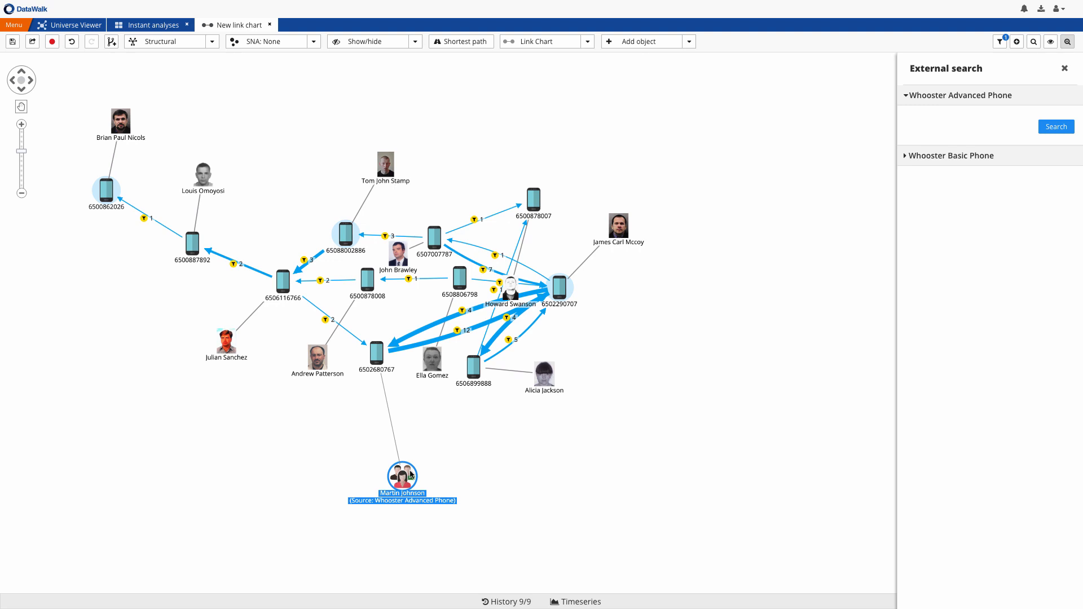
pyautogui.rightClick(402, 472)
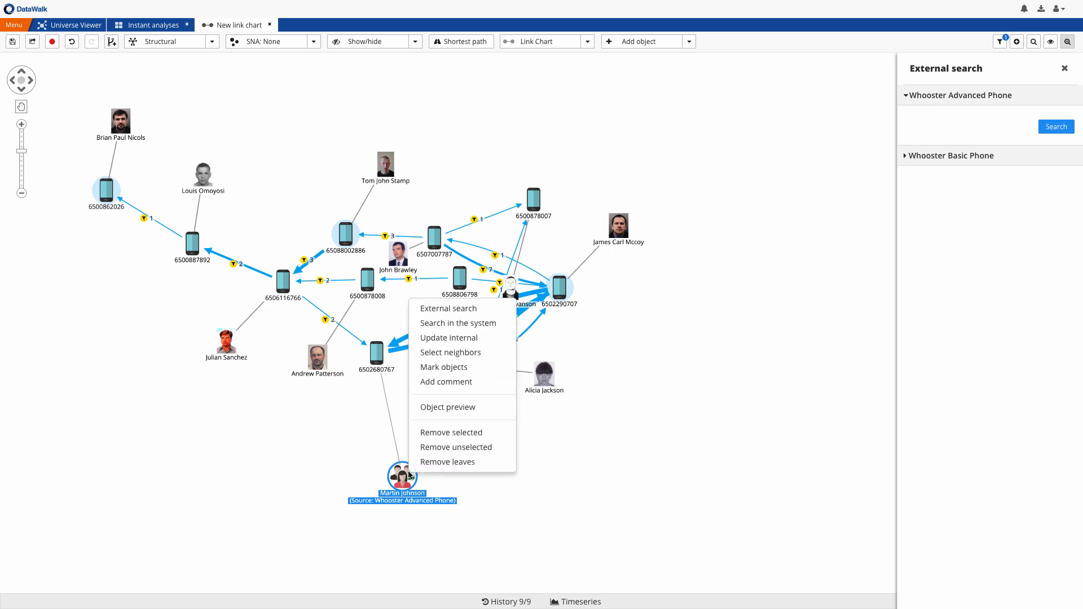
pyautogui.click(457, 324)
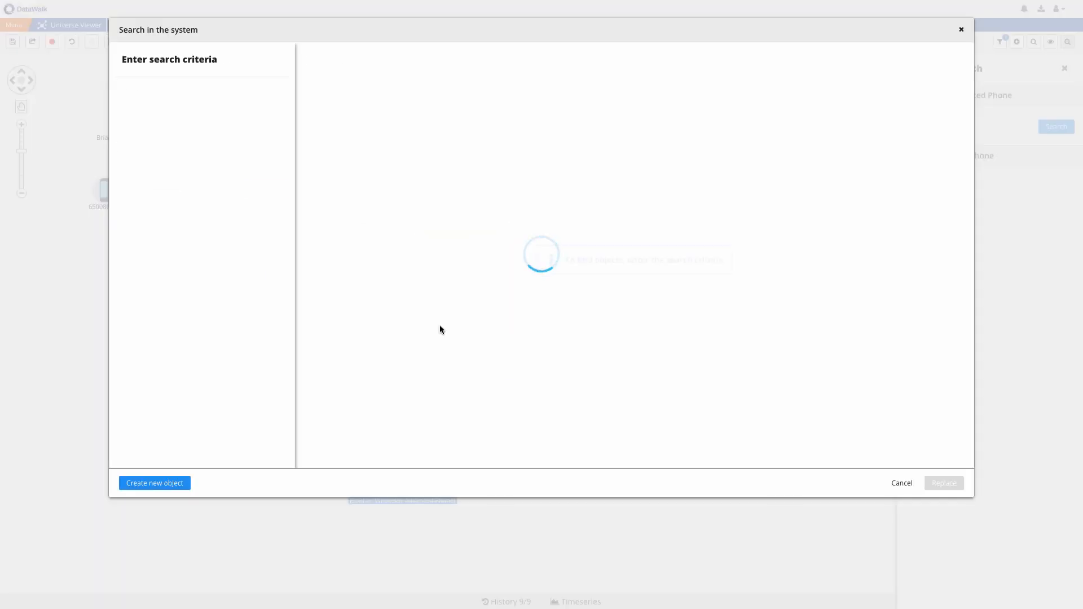
pyautogui.click(269, 189)
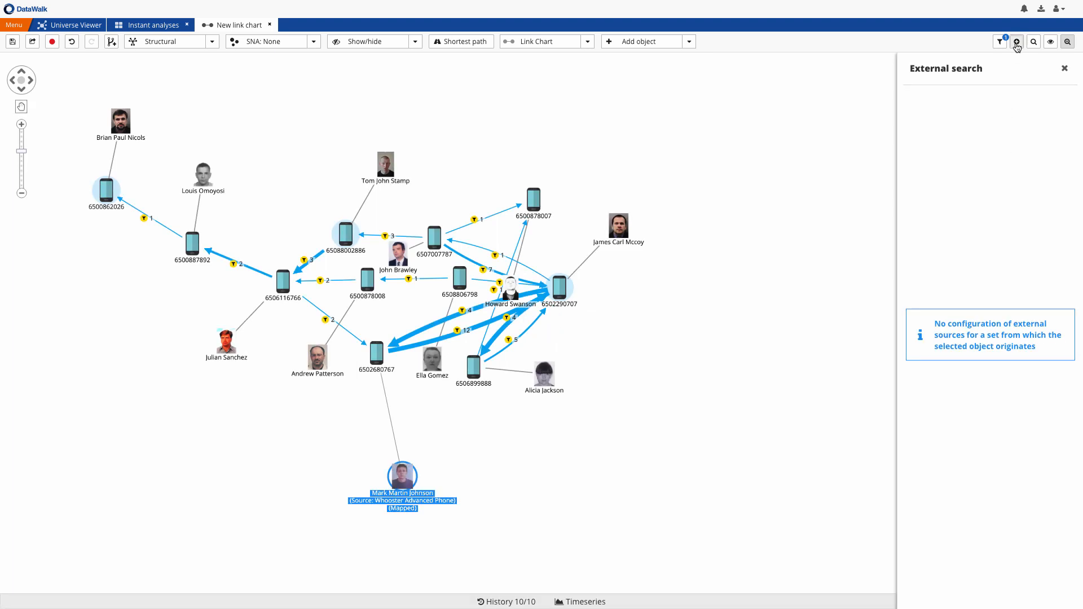
pyautogui.click(1017, 41)
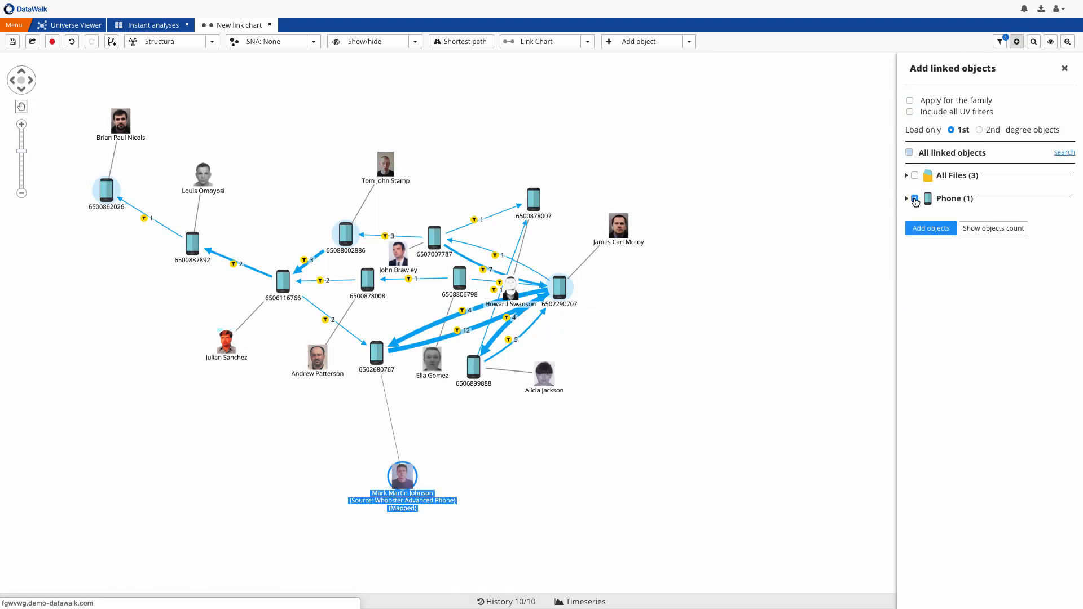
pyautogui.click(930, 228)
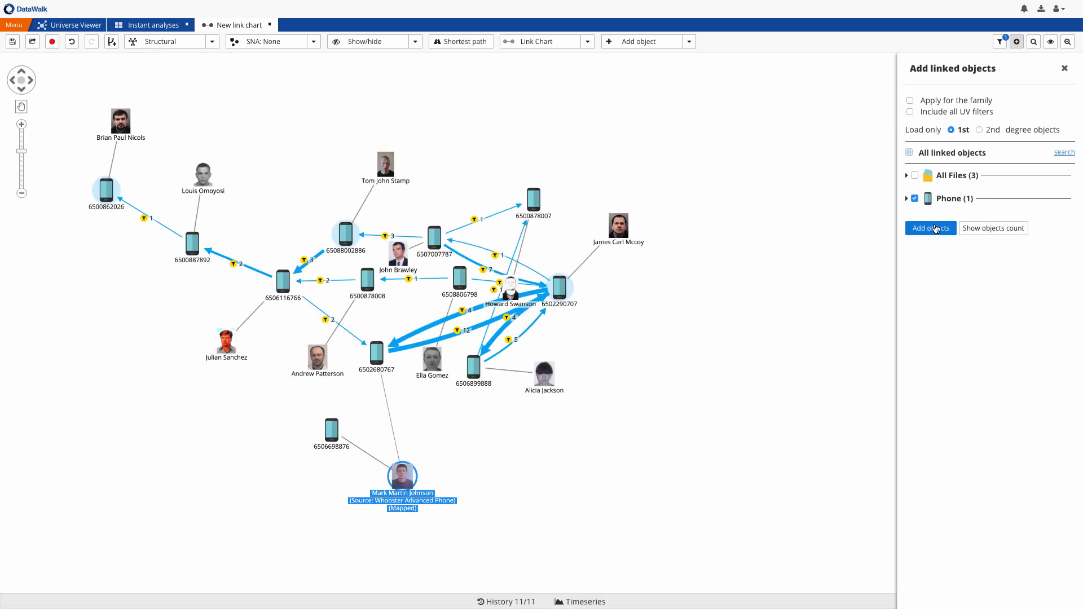
pyautogui.click(930, 228)
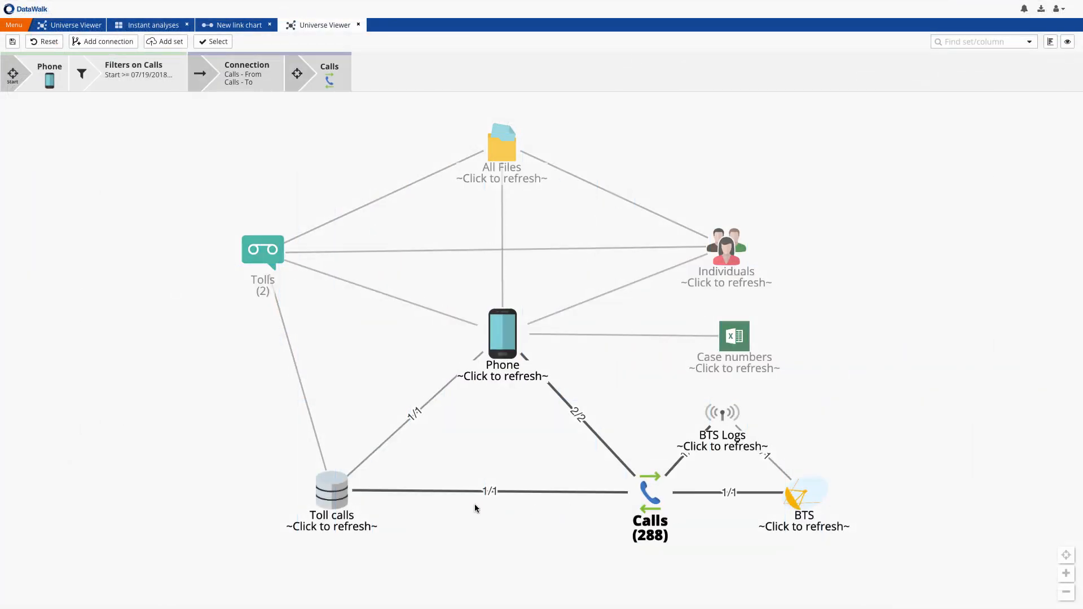
# Step: Step from the 288 calls to Toll calls, then show the two Tolls records in Table view
pyautogui.click(332, 492)
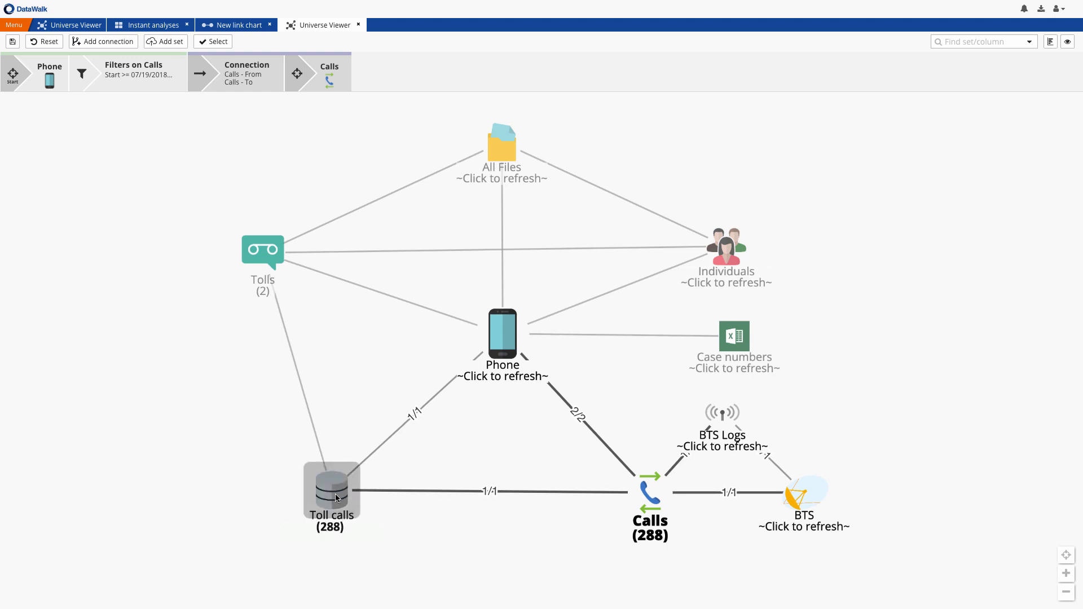
pyautogui.click(332, 490)
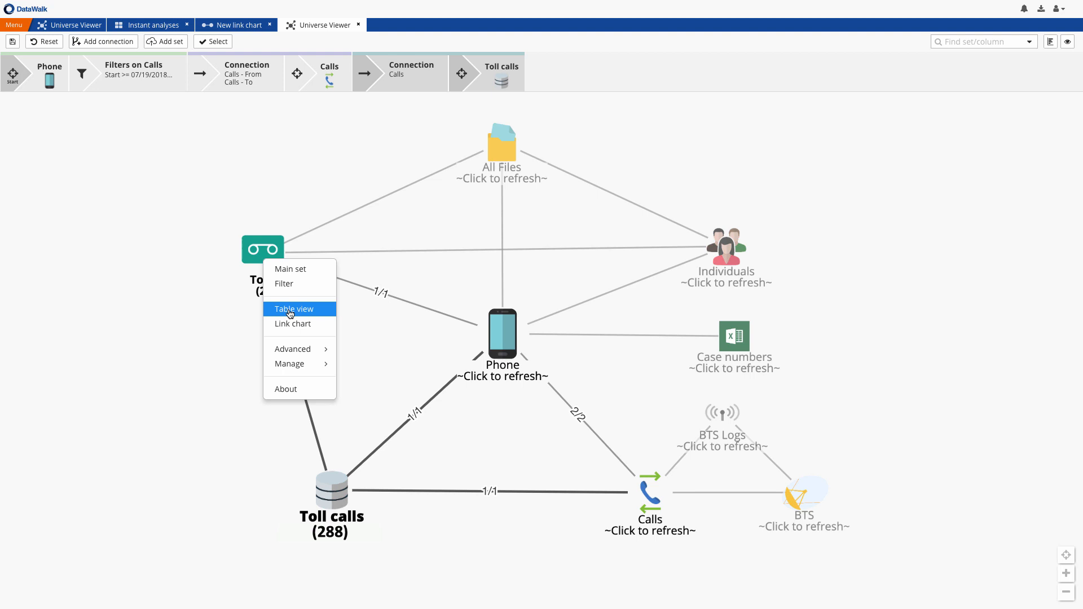
pyautogui.click(293, 309)
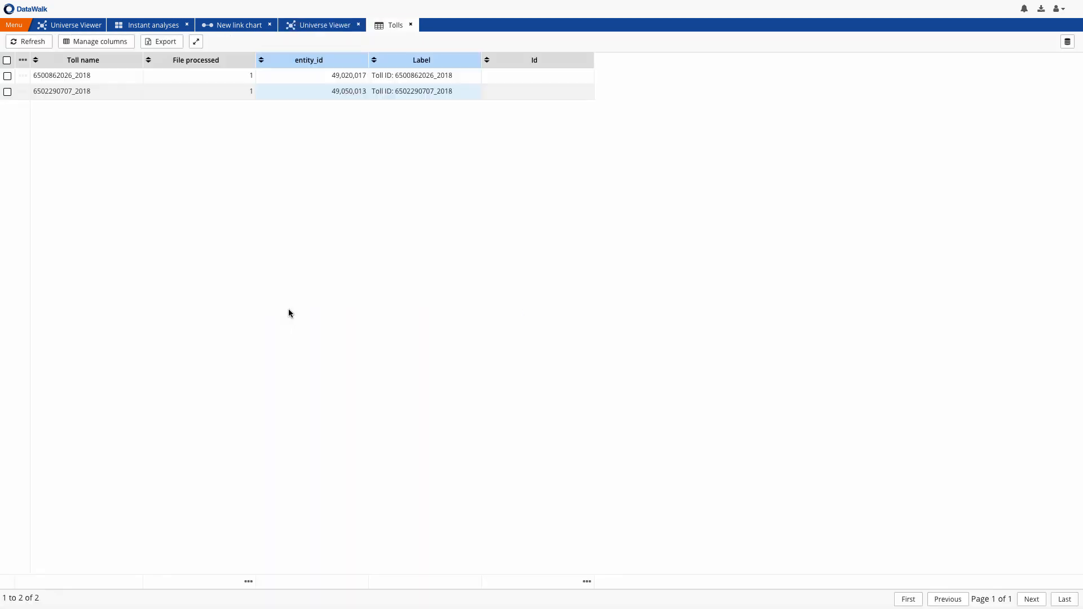